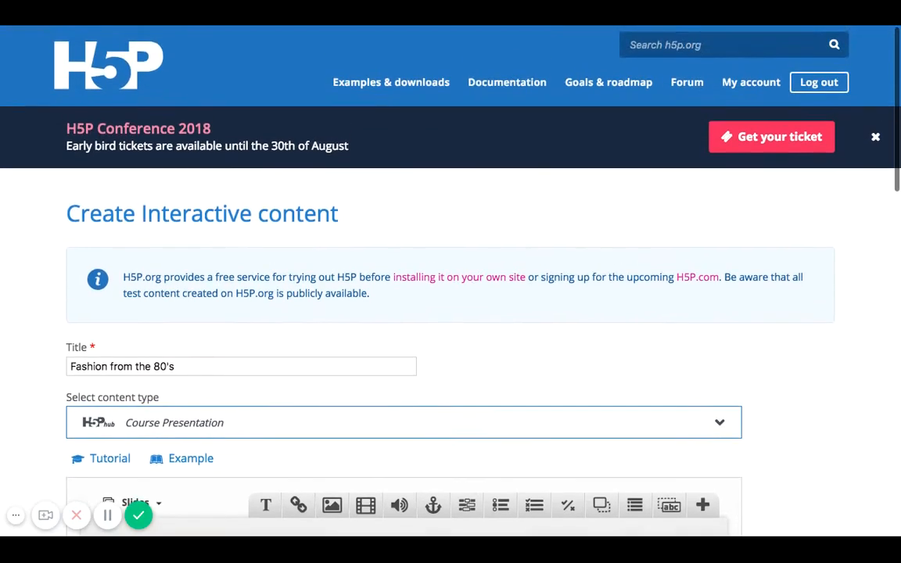
# Scroll down until the Course Presentation editor shows its single blank slide and toolbar.
pyautogui.scroll(-3)
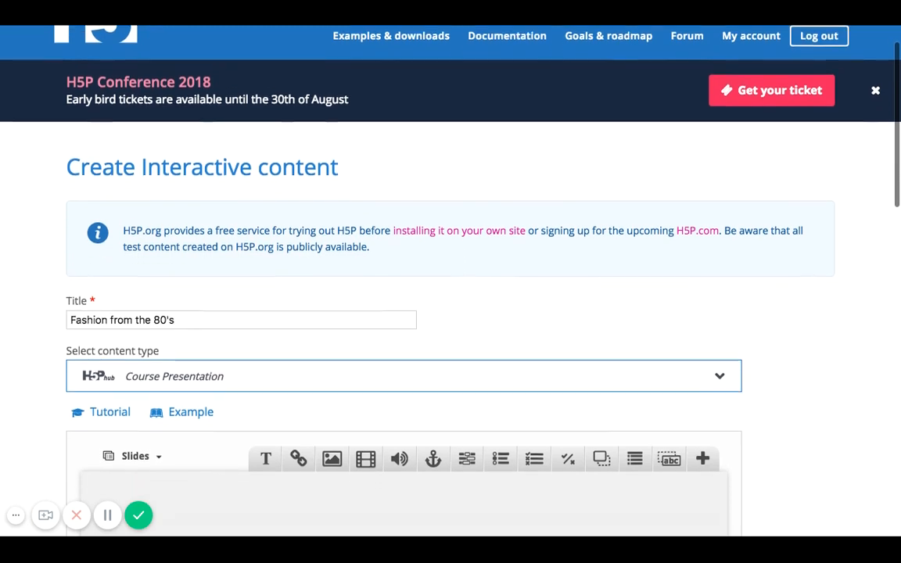
pyautogui.scroll(-3)
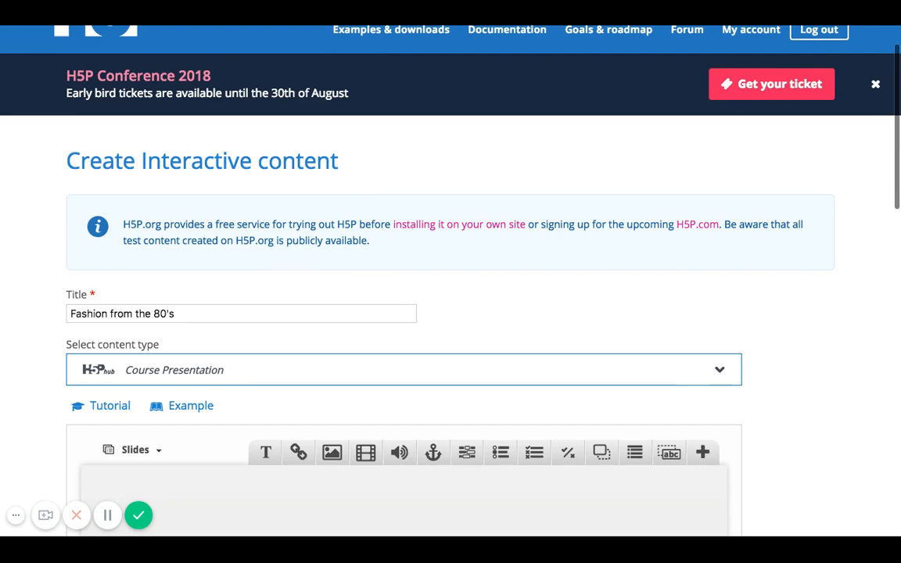
pyautogui.moveTo(703, 344)
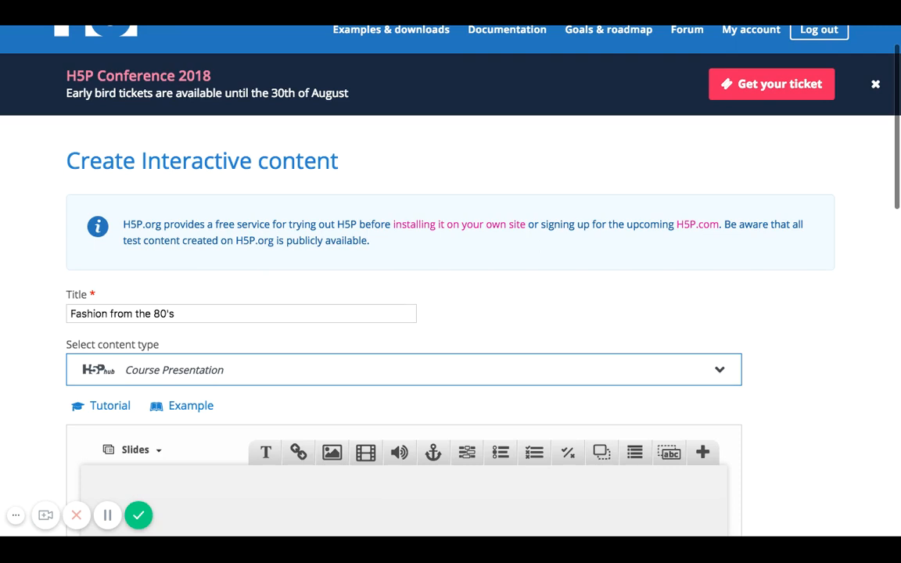
pyautogui.scroll(-3)
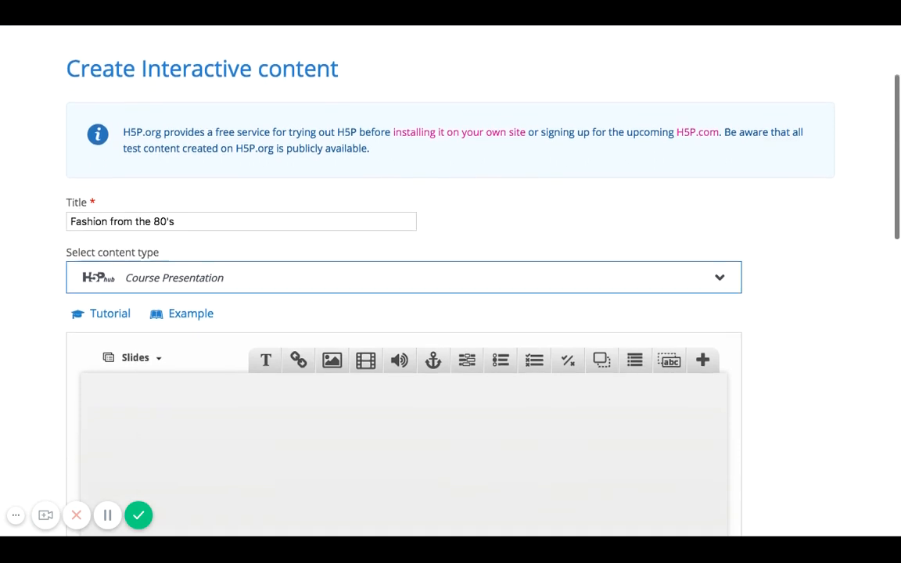
pyautogui.scroll(-3)
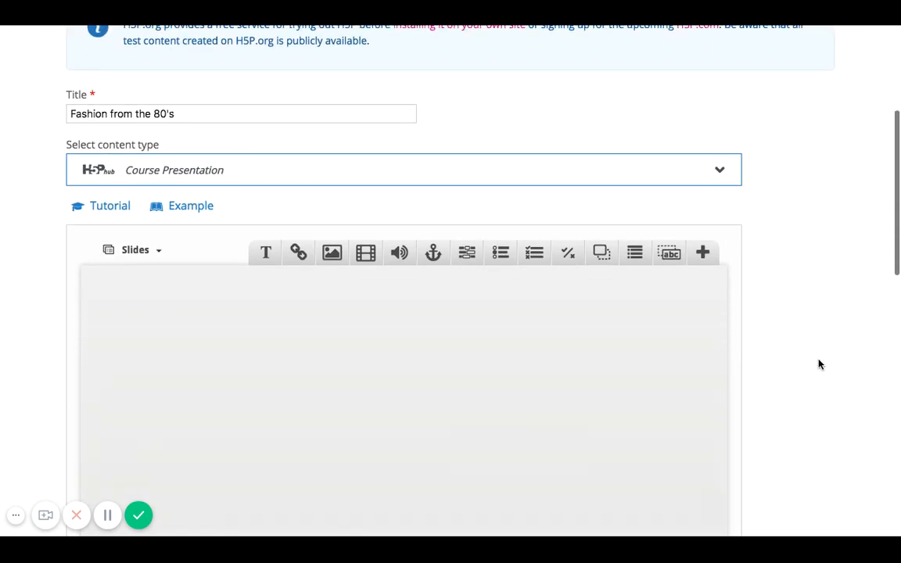
pyautogui.scroll(-3)
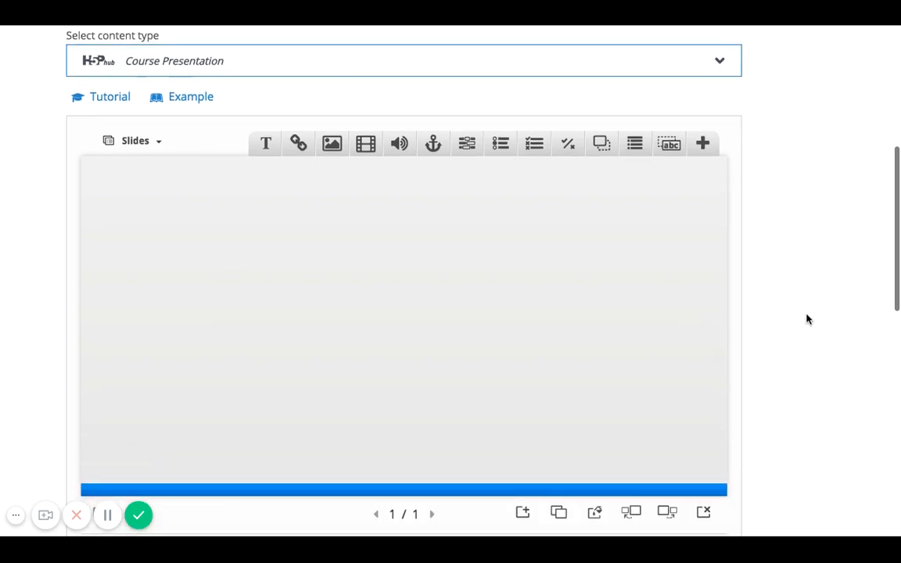
pyautogui.moveTo(592, 262)
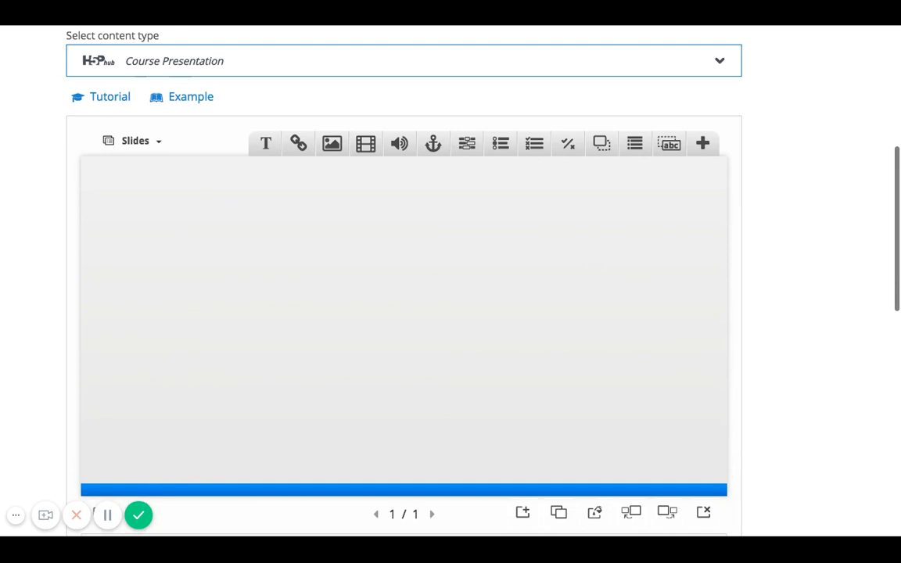
pyautogui.moveTo(254, 162)
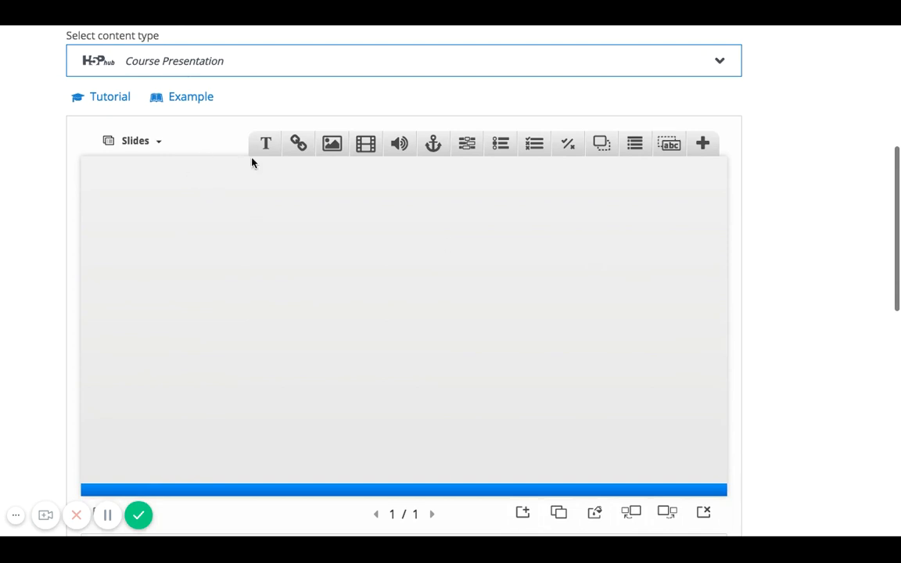
pyautogui.moveTo(332, 144)
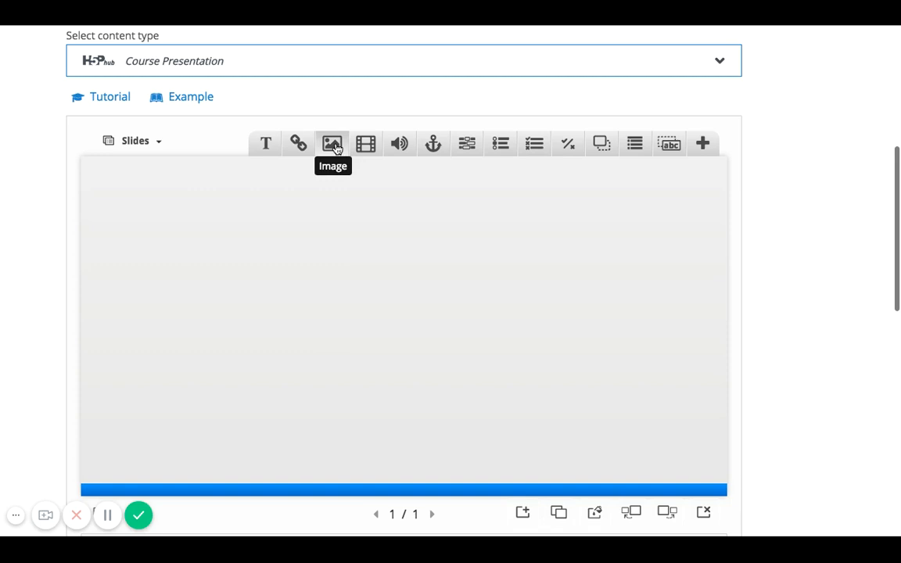
# Add an image element to the slide and upload the denim skirt photo with alt text 'skirt'.
pyautogui.click(332, 144)
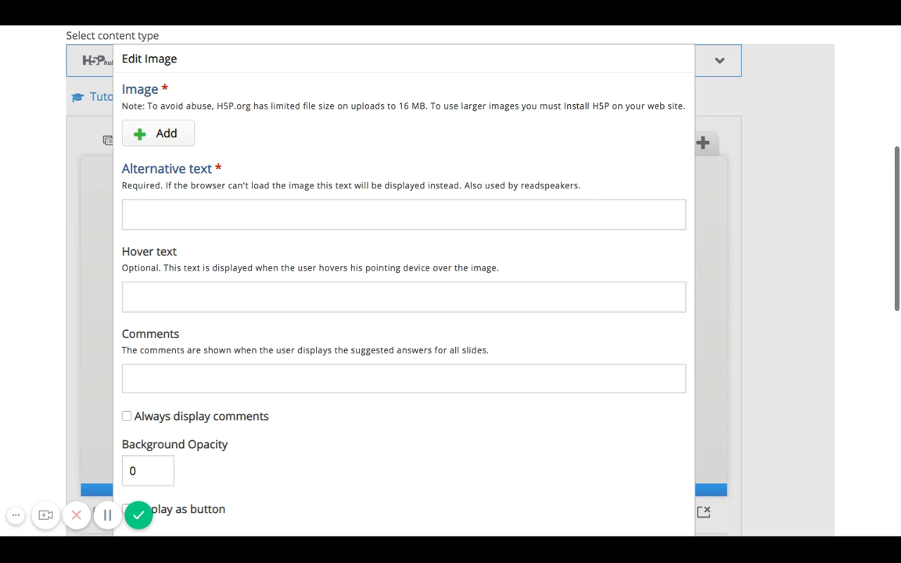
pyautogui.click(158, 133)
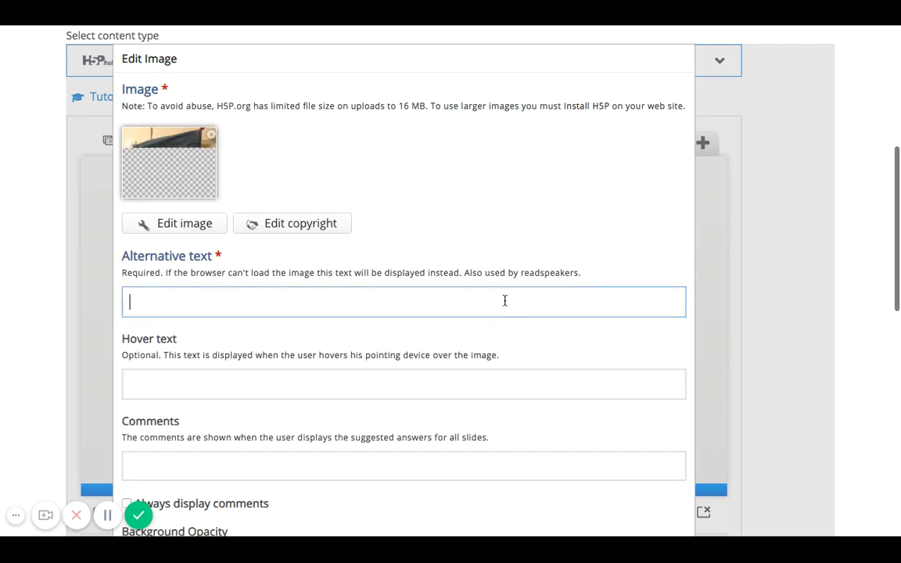
pyautogui.write('skirts')
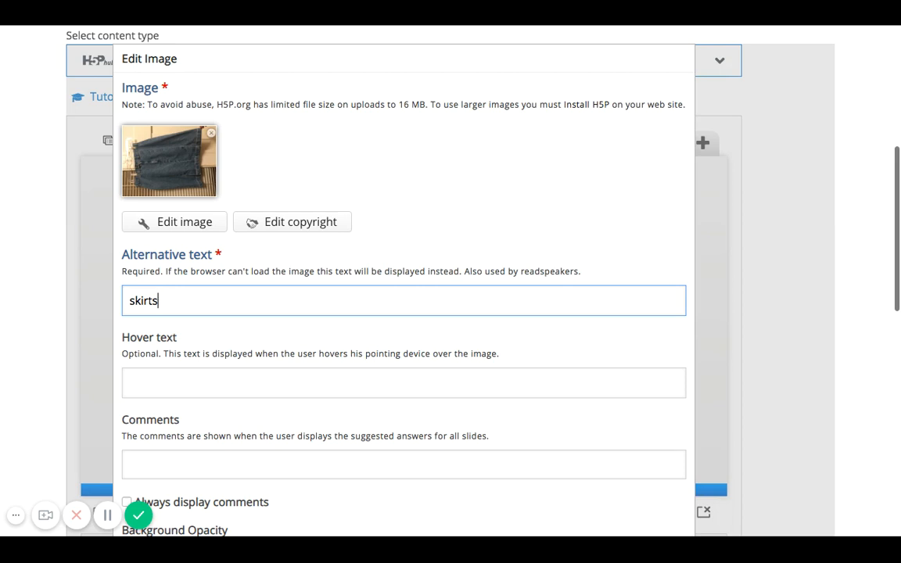
pyautogui.press('Backspace')
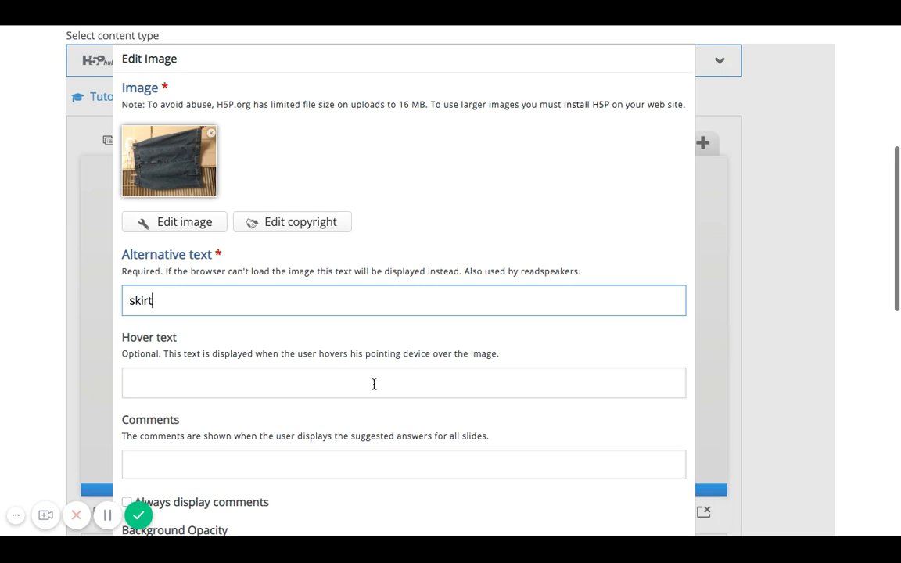
pyautogui.write('denim skirt')
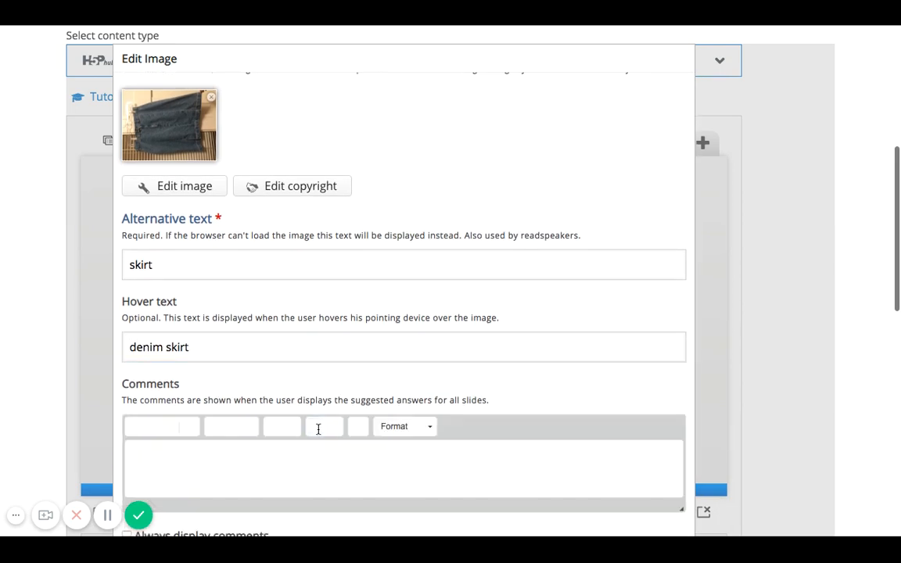
# Enter hover text 'Denim skirt' and a comment that it was popular in the 80's.
pyautogui.write('Denim skirts were po')
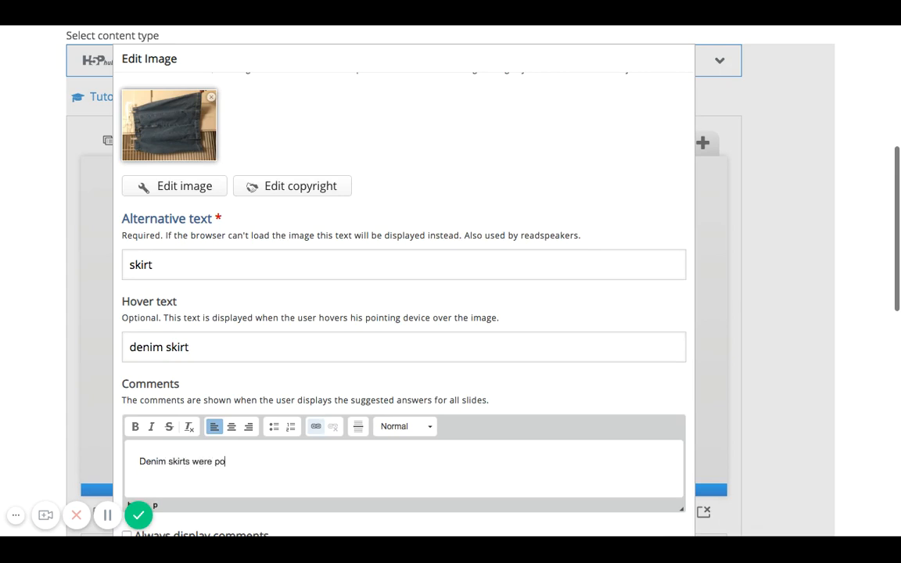
pyautogui.write("pular in the 80's.")
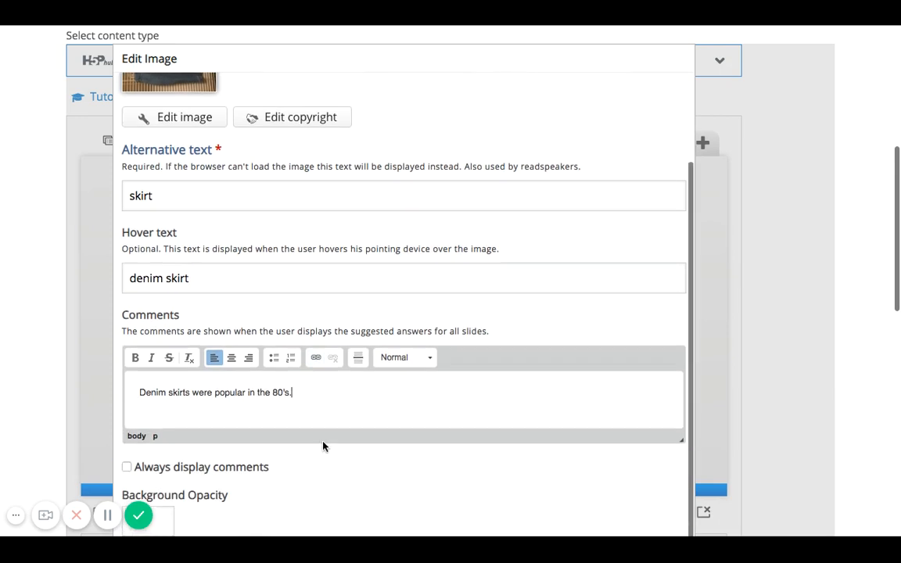
pyautogui.click(127, 466)
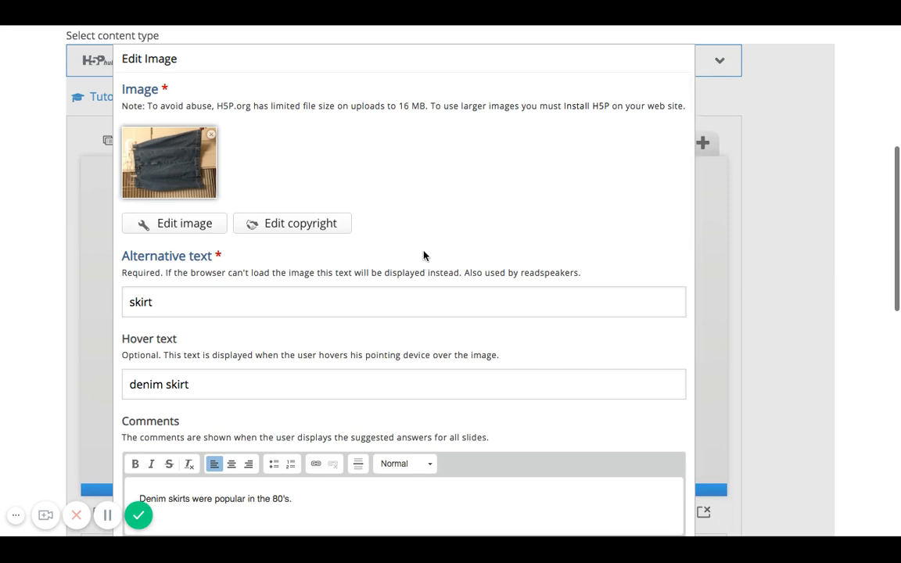
# Open the image's copyright details and enter title 'Vintage Denim Skirt' and author 'Jean Pak'.
pyautogui.click(300, 222)
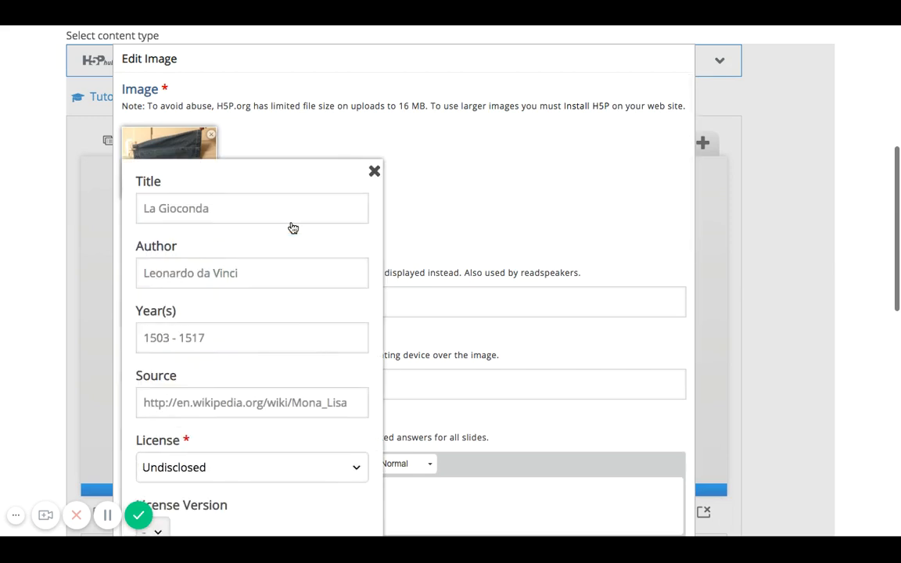
pyautogui.click(252, 208)
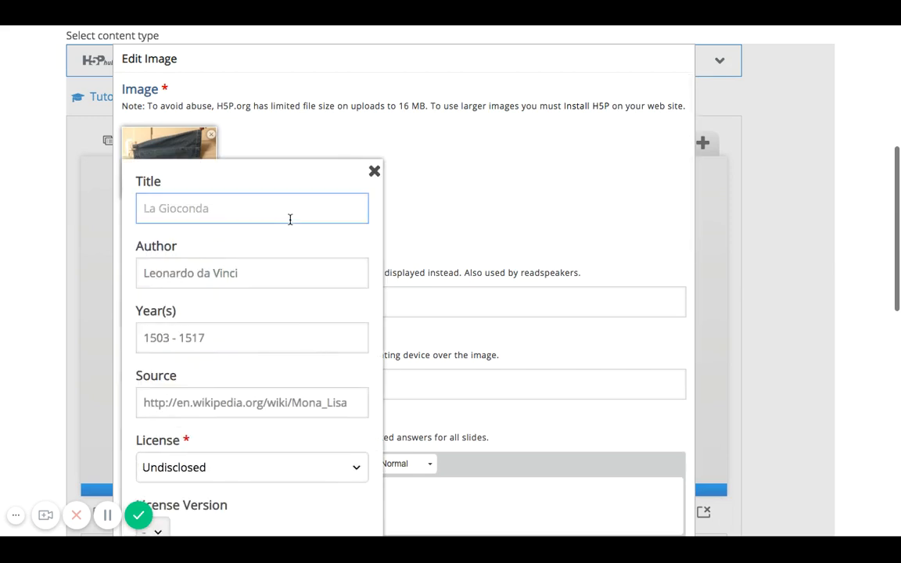
pyautogui.write('Denim')
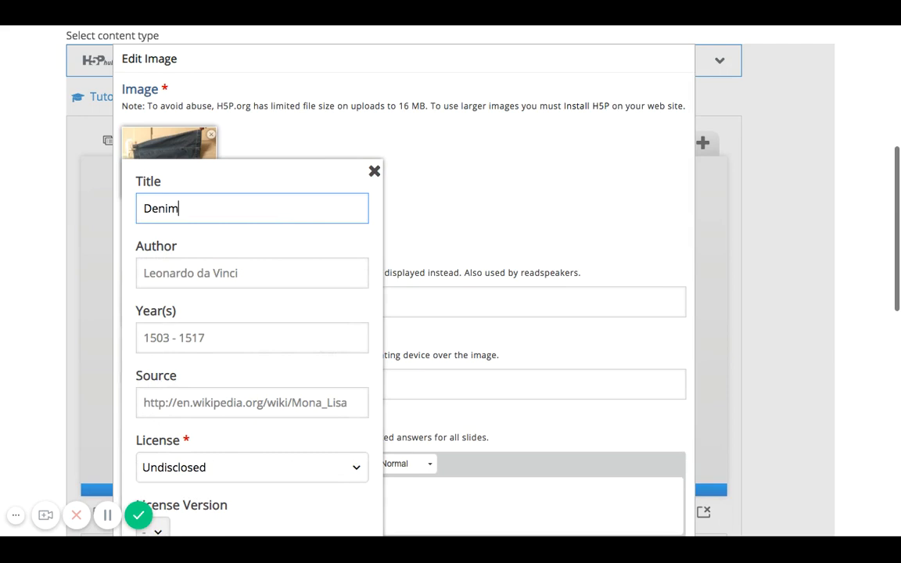
pyautogui.write('Skirt')
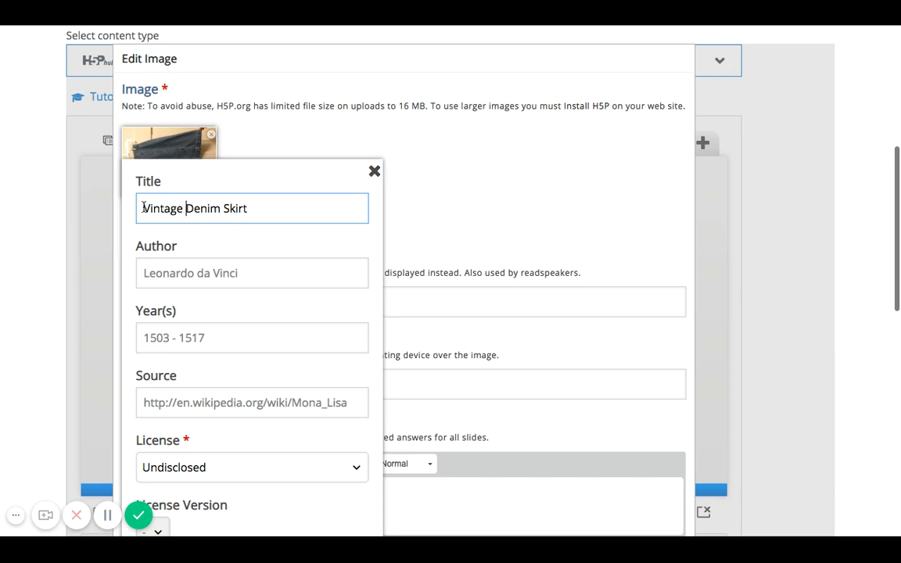
pyautogui.write('Copi')
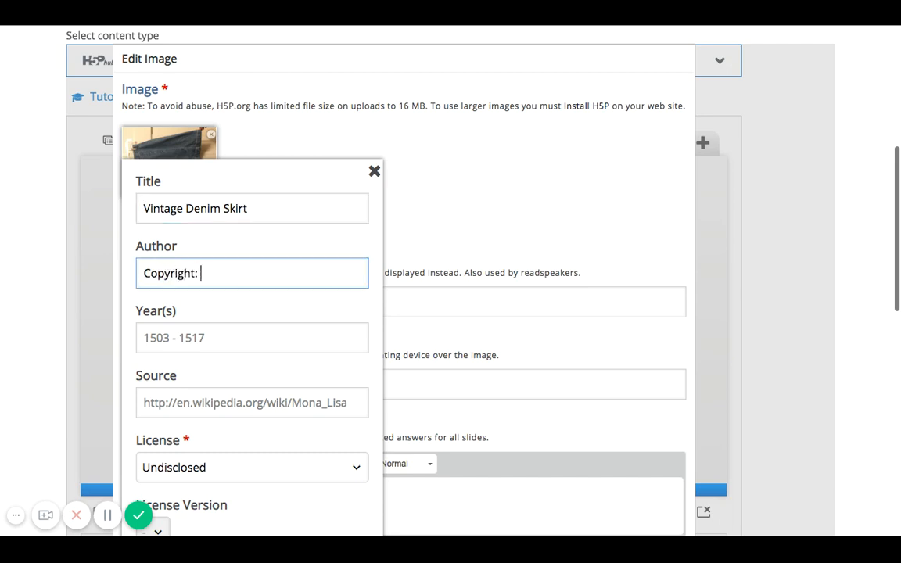
pyautogui.write('Jean Pak')
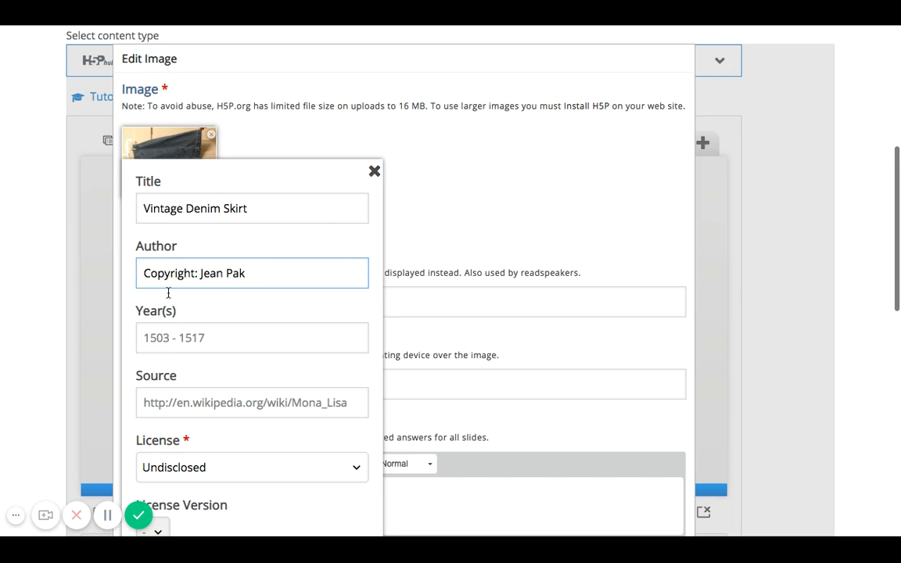
# Enter year 1990 and a Google http source, leaving the license Undisclosed.
pyautogui.click(252, 338)
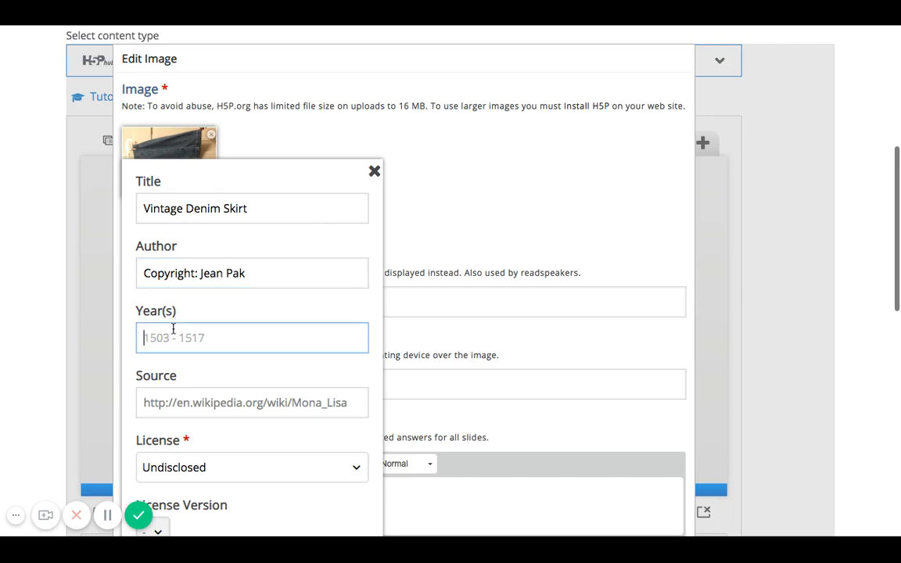
pyautogui.write('1990')
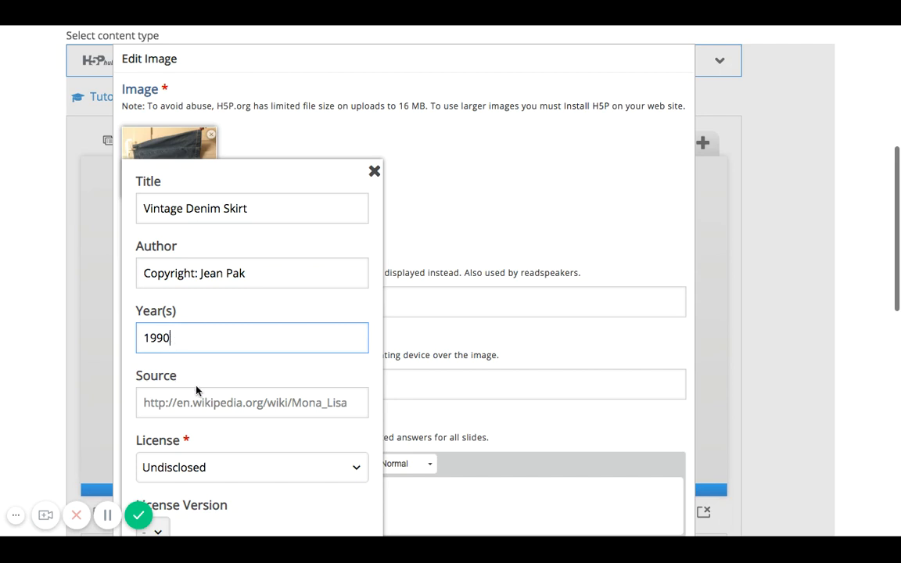
pyautogui.write('g')
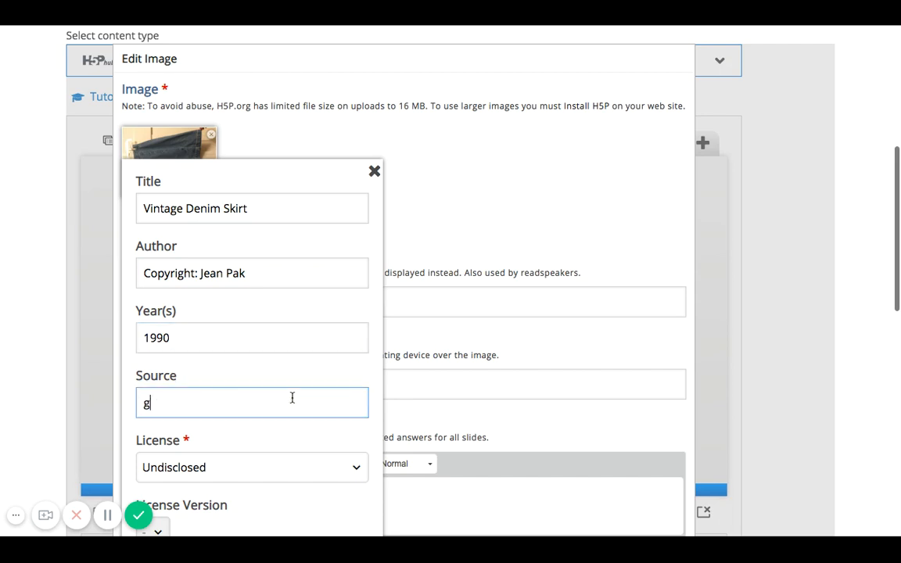
pyautogui.write('http:;;')
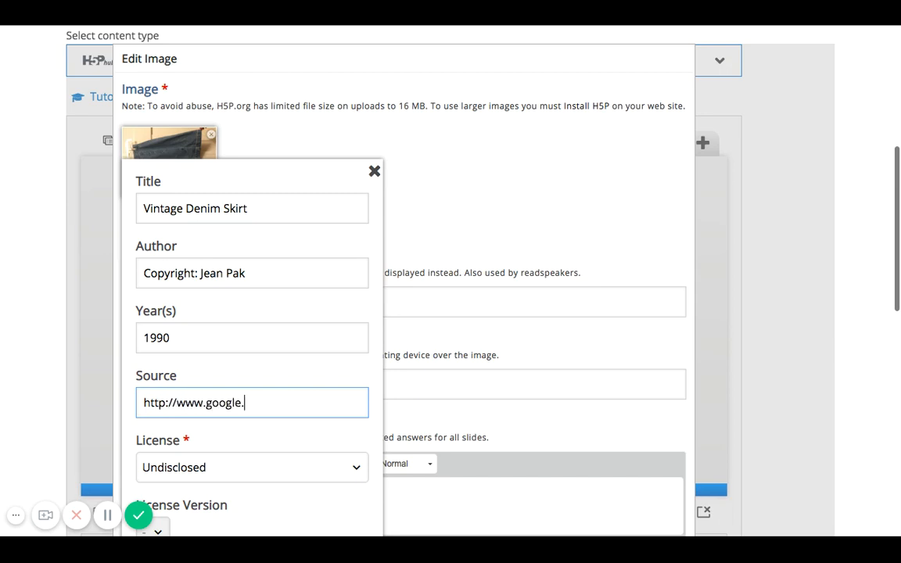
pyautogui.write('com')
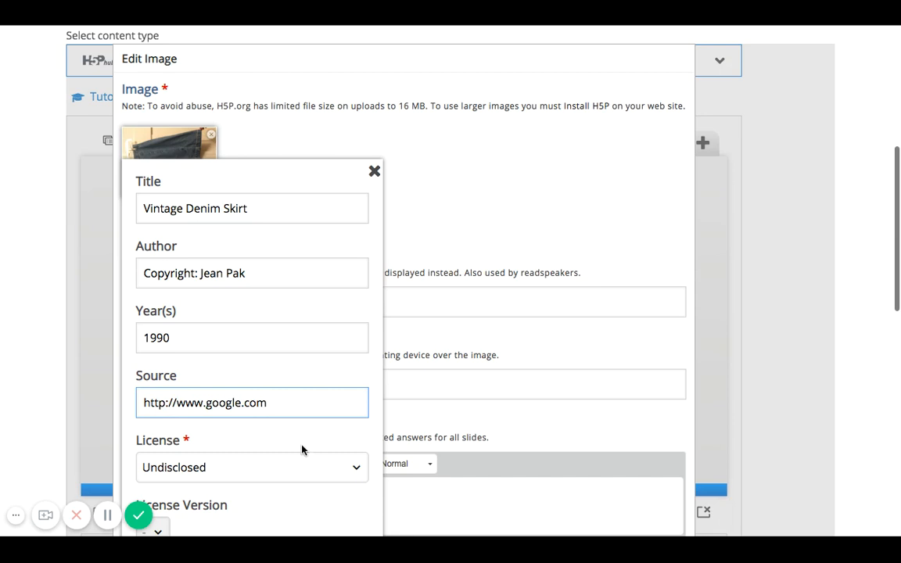
pyautogui.scroll(-3)
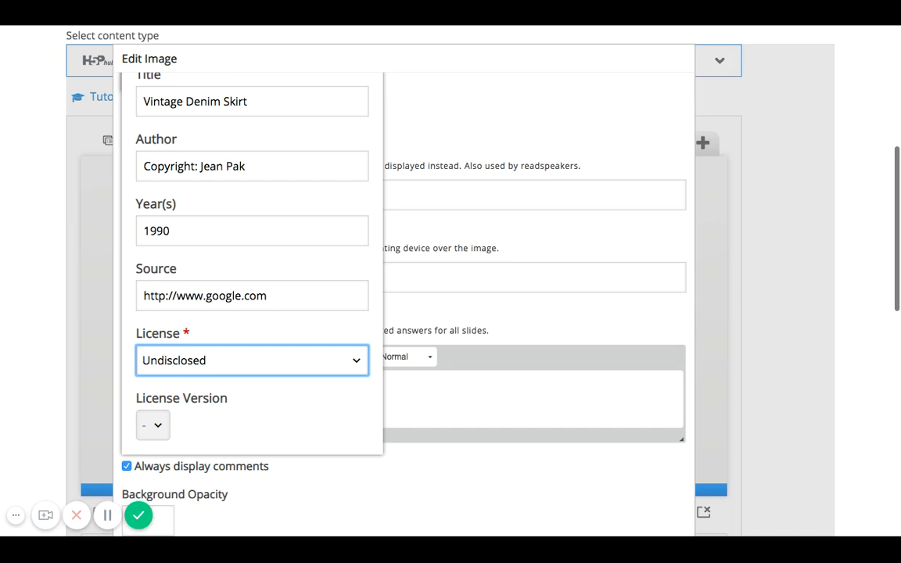
pyautogui.scroll(-3)
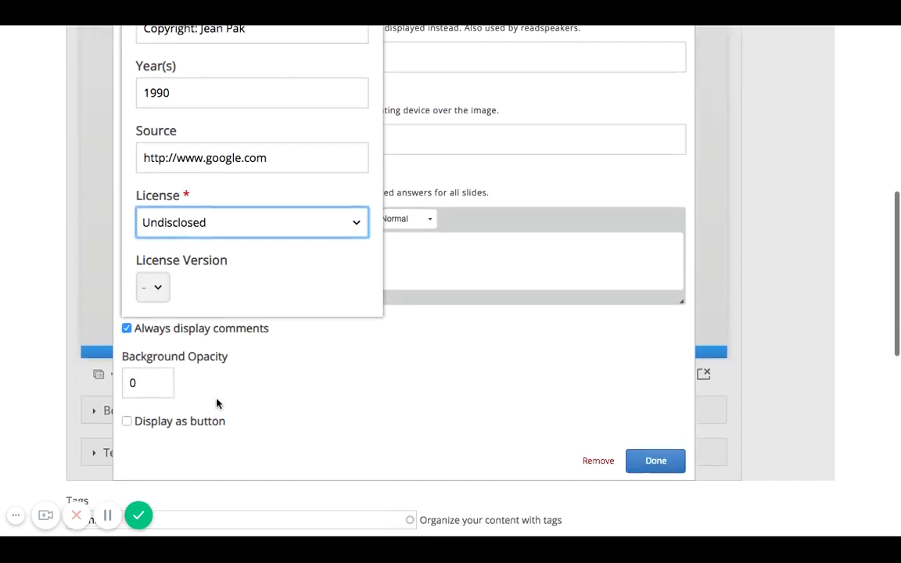
pyautogui.scroll(-3)
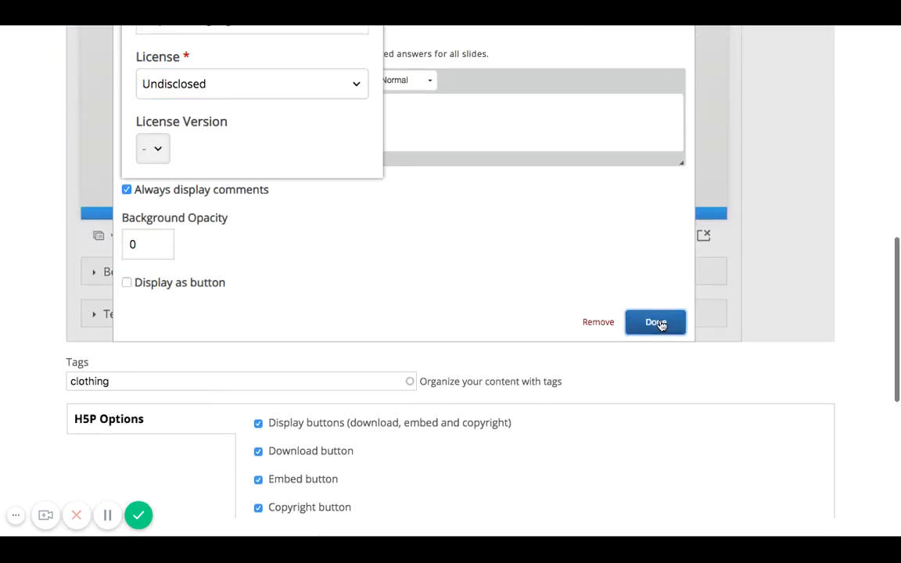
# Confirm the image, enlarge it to about 330 × 248 and place it near the slide's top centre.
pyautogui.click(655, 322)
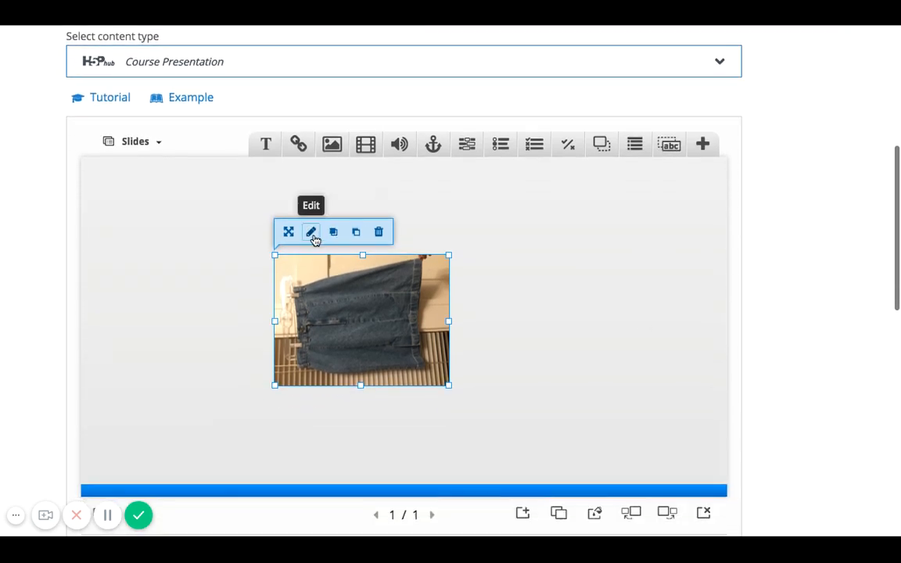
pyautogui.click(288, 232)
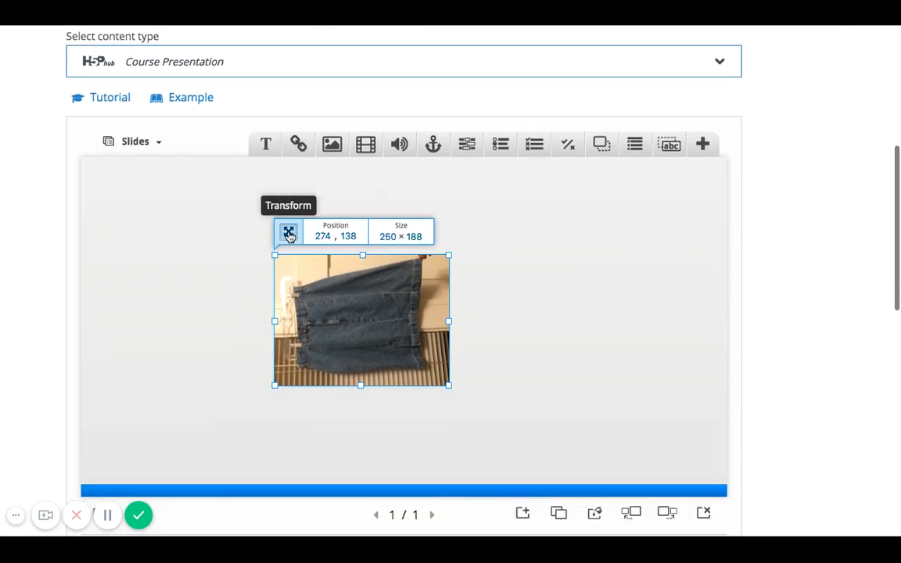
pyautogui.moveTo(362, 320); pyautogui.dragTo(351, 295)
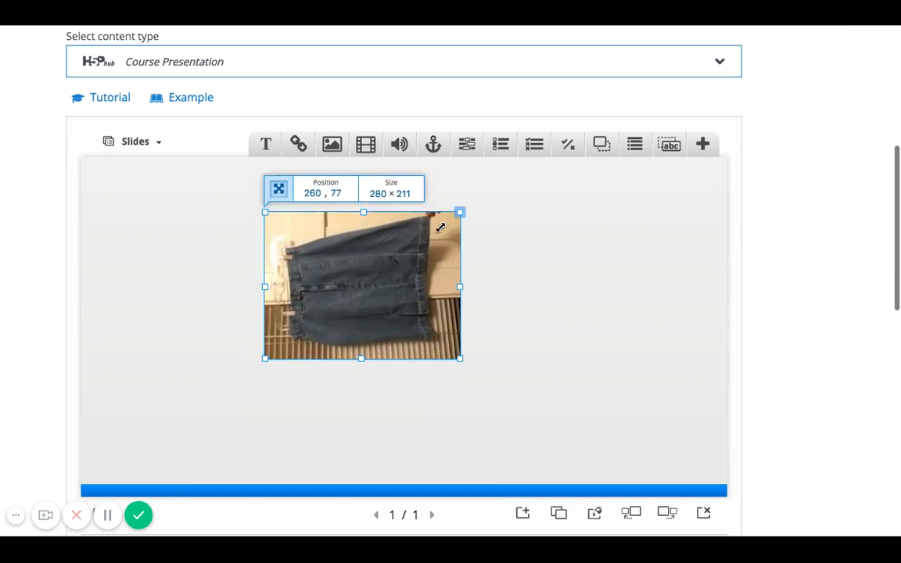
pyautogui.moveTo(460, 213); pyautogui.dragTo(494, 186)
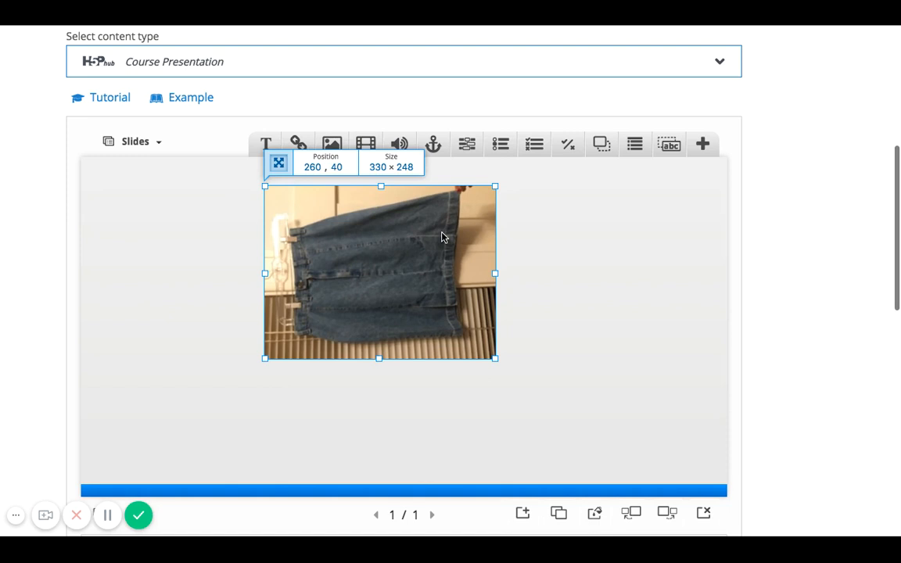
pyautogui.moveTo(328, 175)
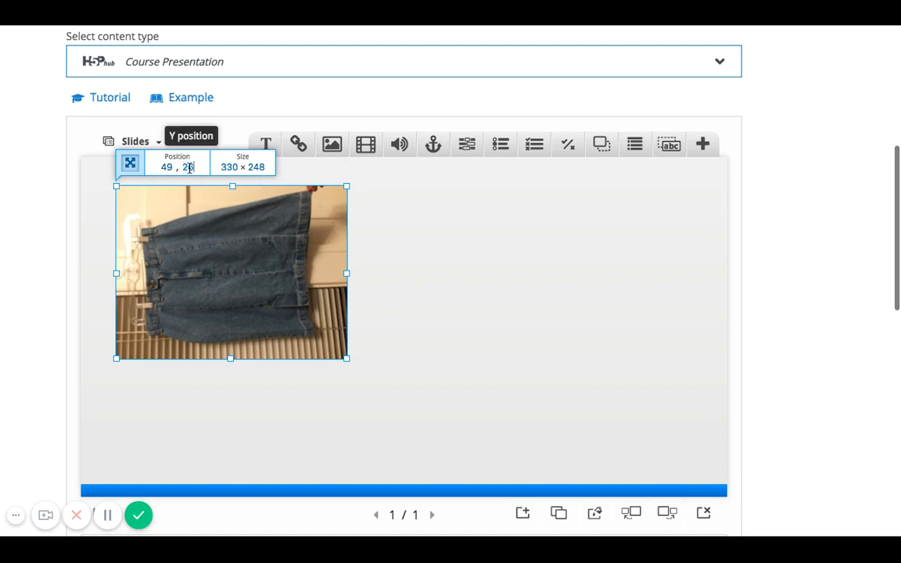
pyautogui.moveTo(231, 273); pyautogui.dragTo(466, 328)
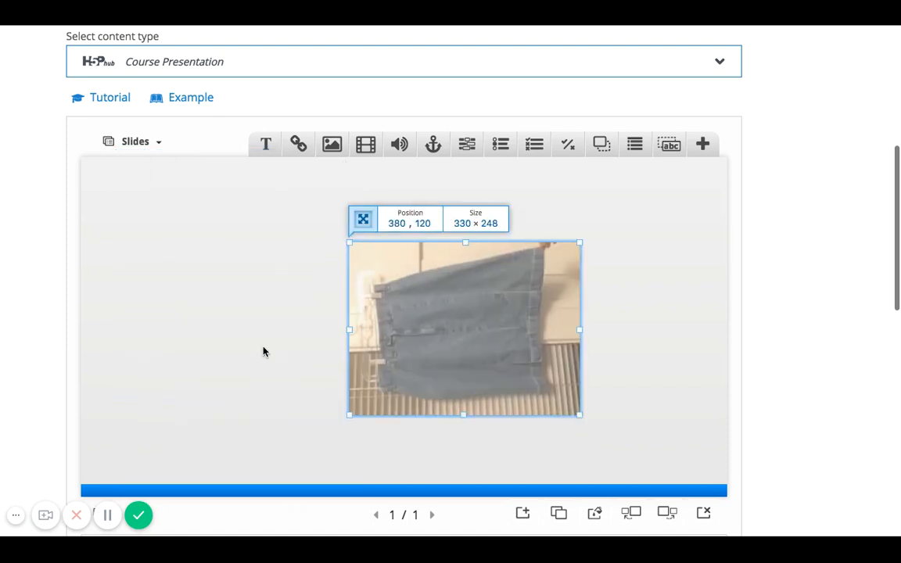
pyautogui.moveTo(466, 329); pyautogui.dragTo(422, 294)
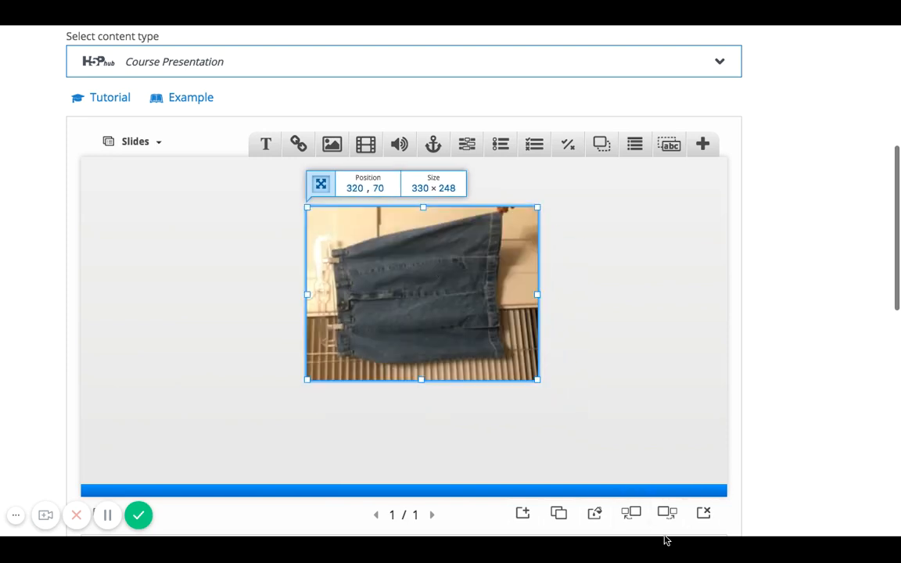
pyautogui.moveTo(631, 513)
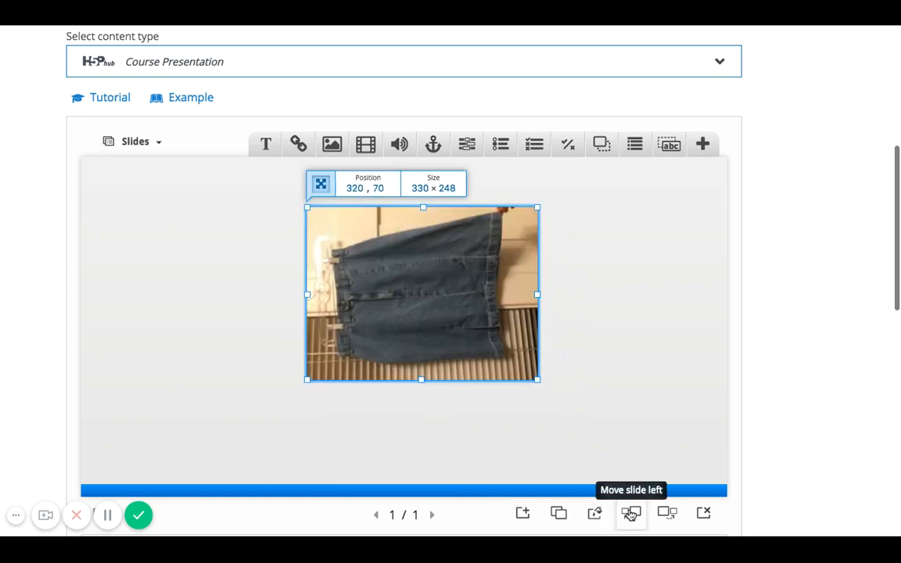
pyautogui.moveTo(551, 429)
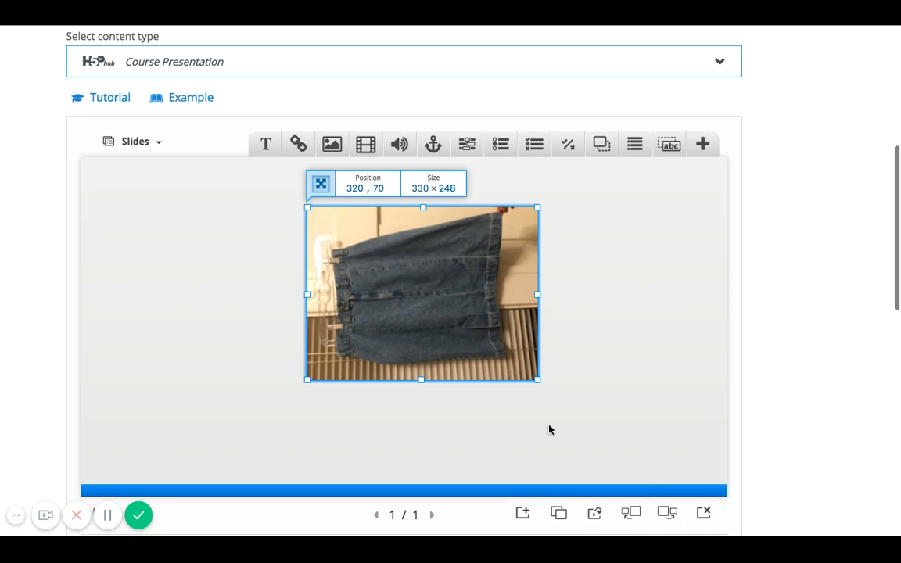
pyautogui.moveTo(349, 213)
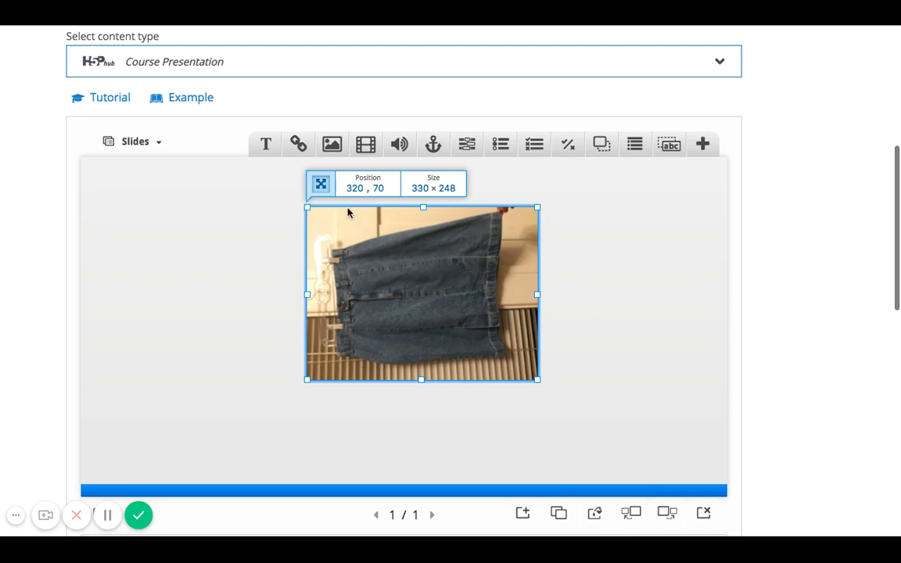
# Insert a link titled 'Vogue Fashion Timeline' pointing to vogue.com over the photo.
pyautogui.click(297, 144)
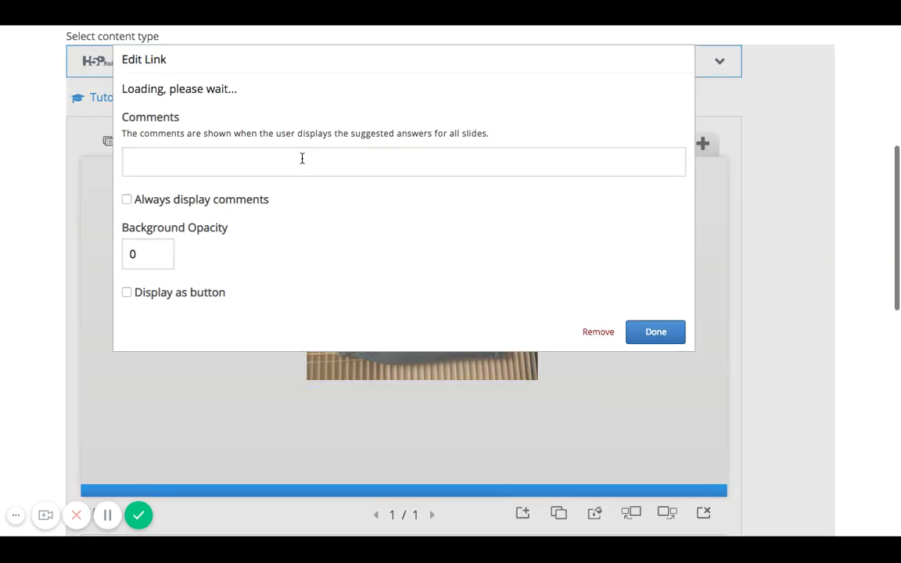
pyautogui.write('www')
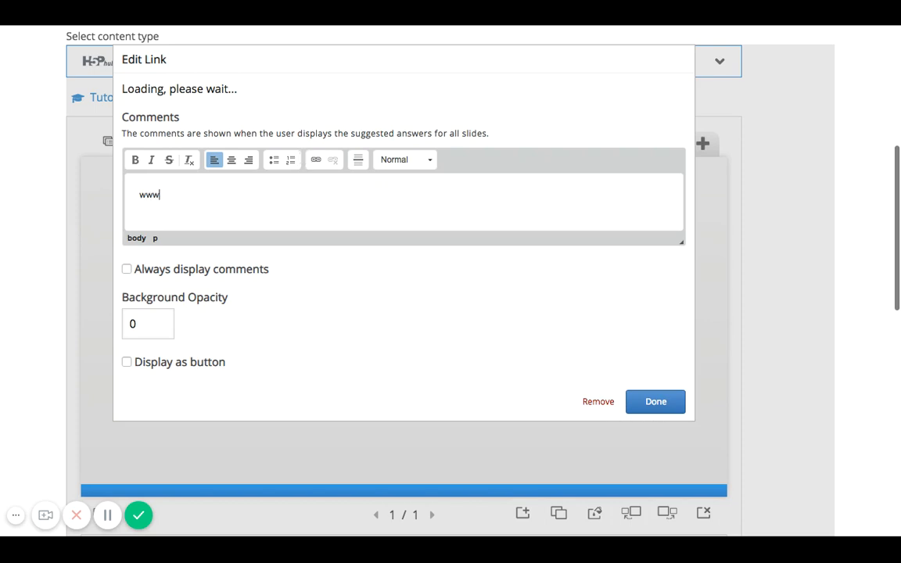
pyautogui.write('vogue')
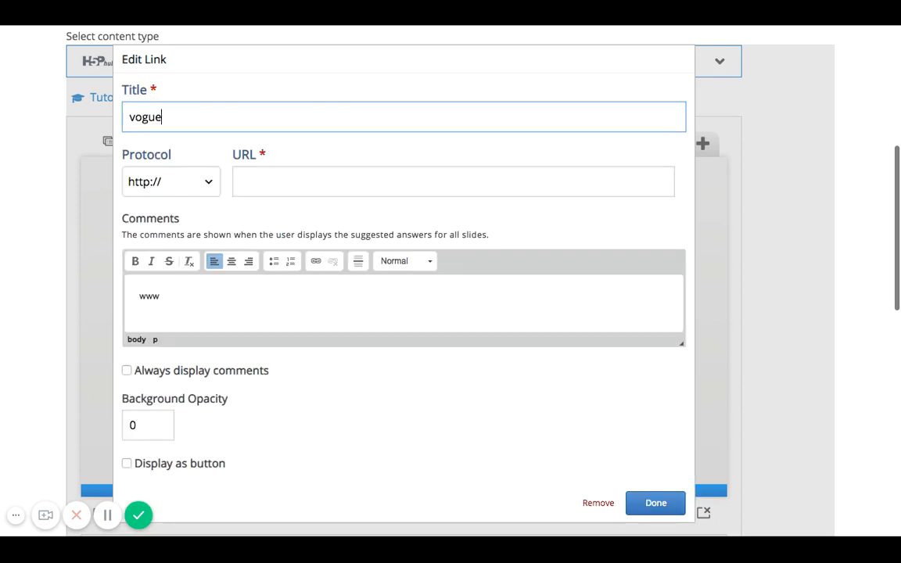
pyautogui.write('Vogue Fashion Timeline')
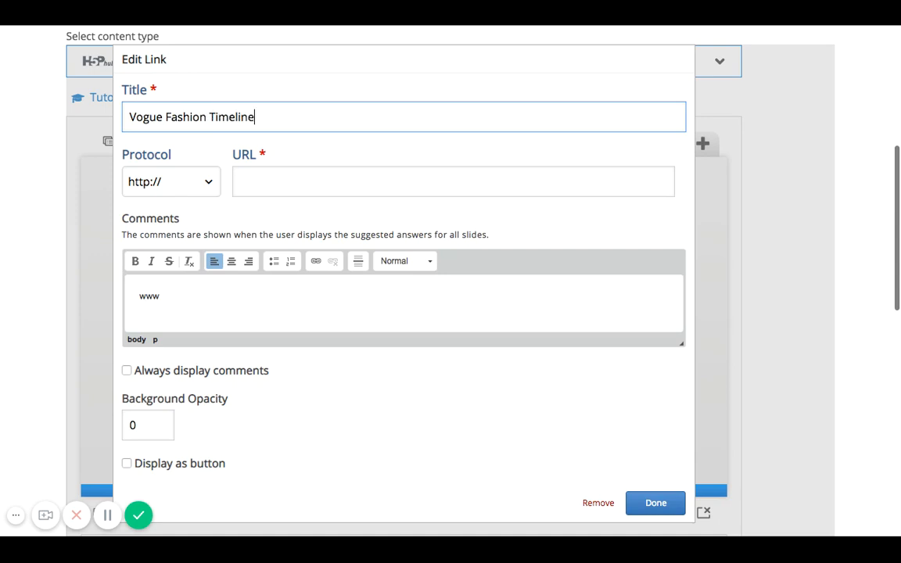
pyautogui.write('vogue.com')
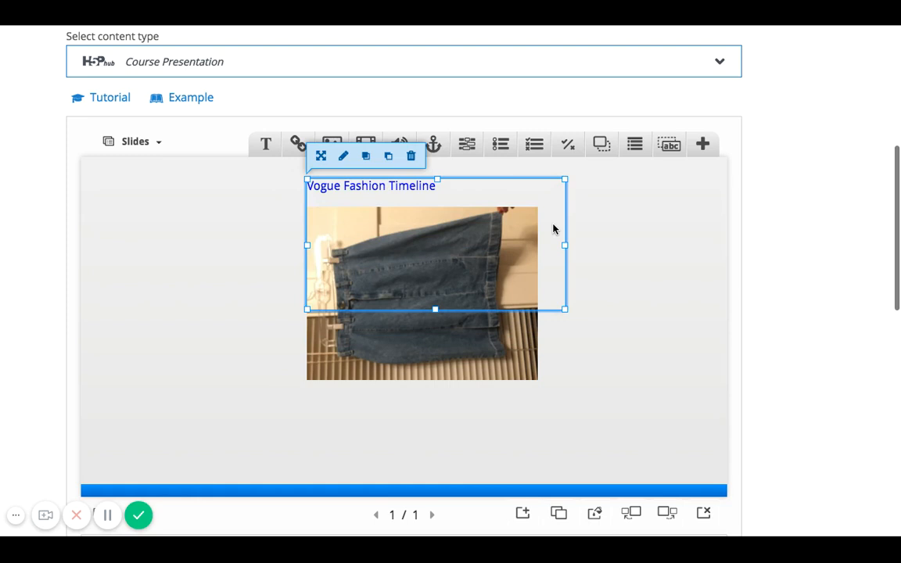
pyautogui.moveTo(598, 241)
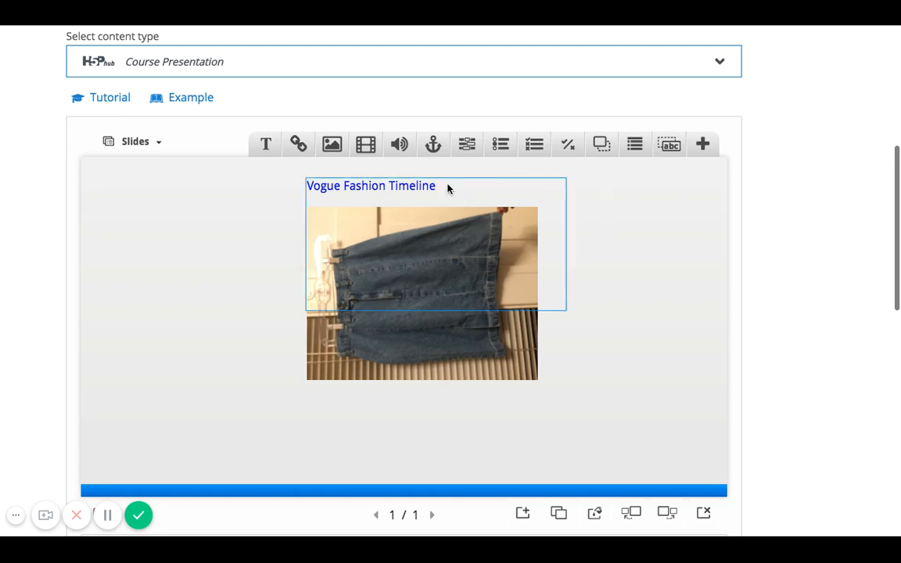
# Insert an audio element with an uploaded WAV file, keeping the Minimalistic player mode.
pyautogui.click(399, 144)
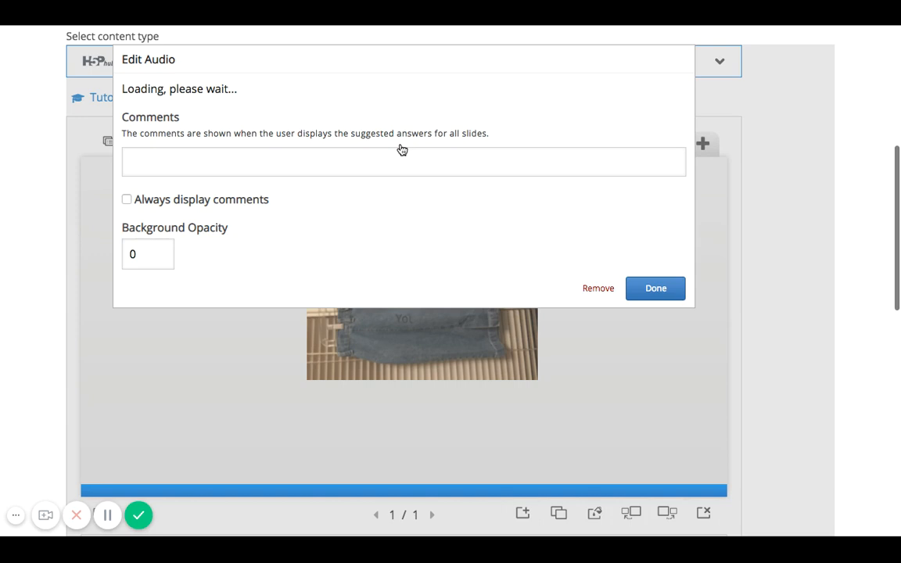
pyautogui.moveTo(331, 160)
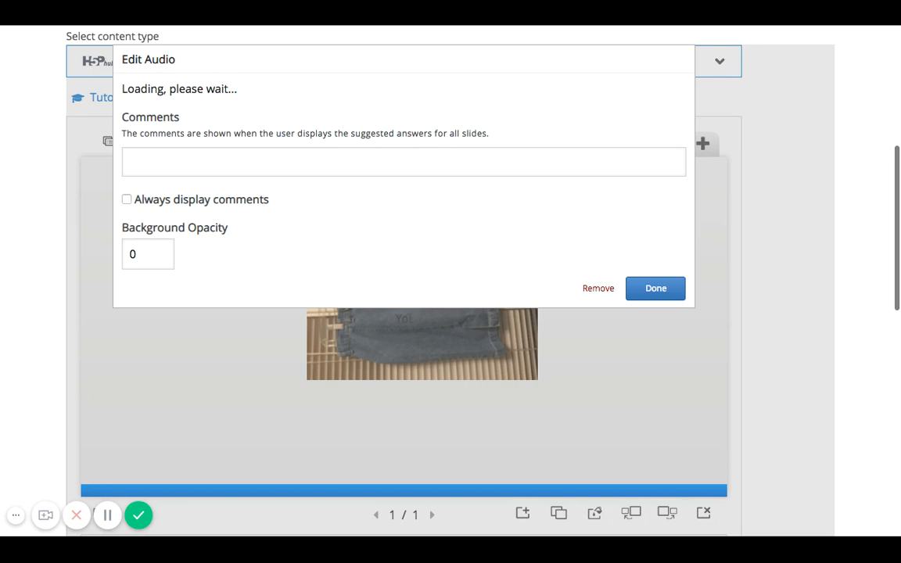
pyautogui.moveTo(223, 191)
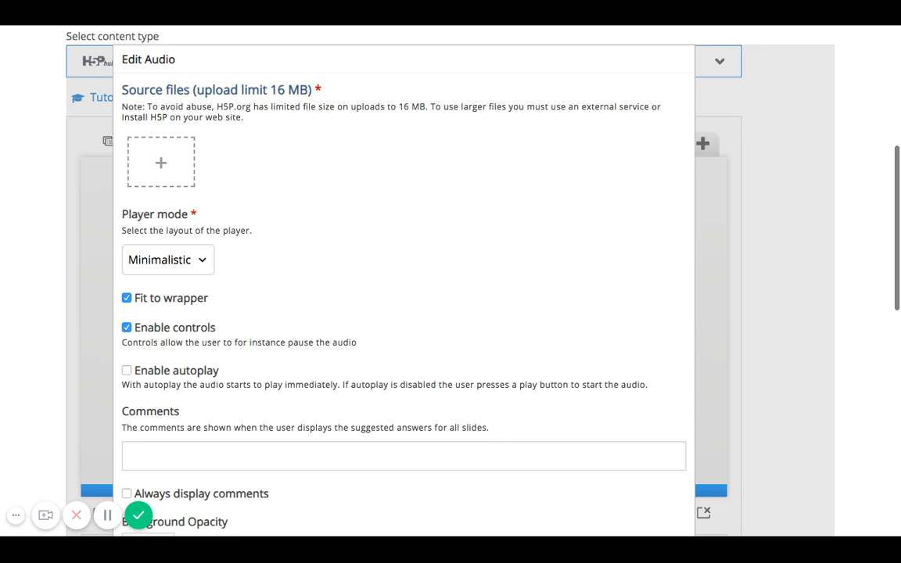
pyautogui.click(160, 163)
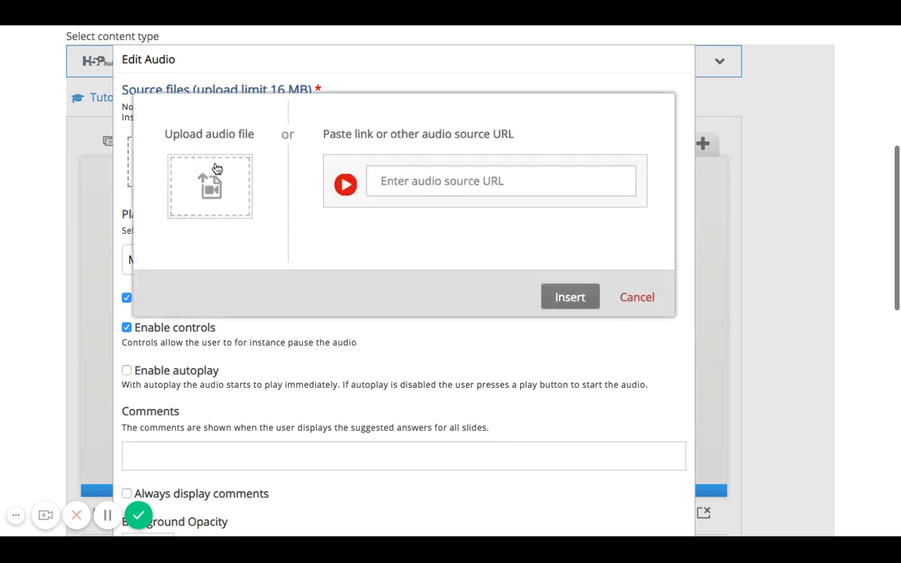
pyautogui.moveTo(241, 194)
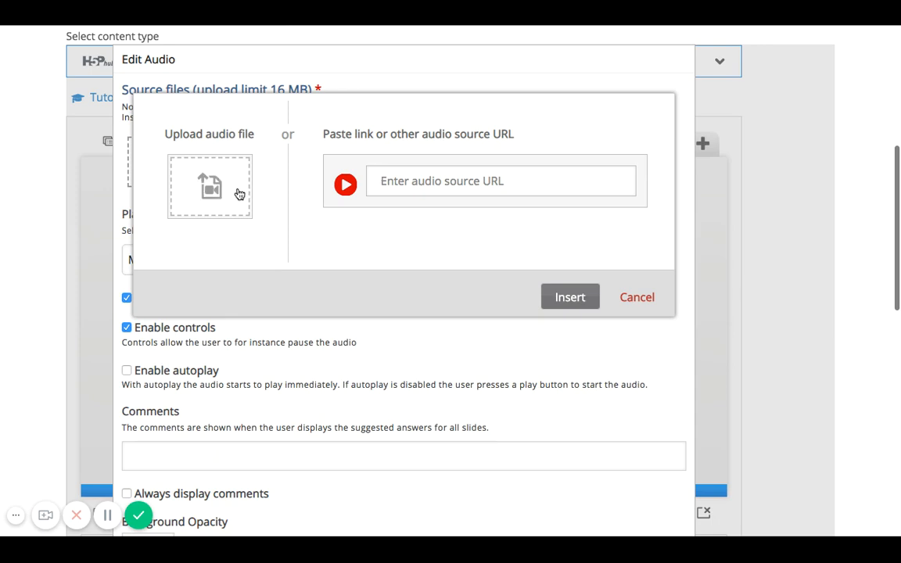
pyautogui.moveTo(241, 194)
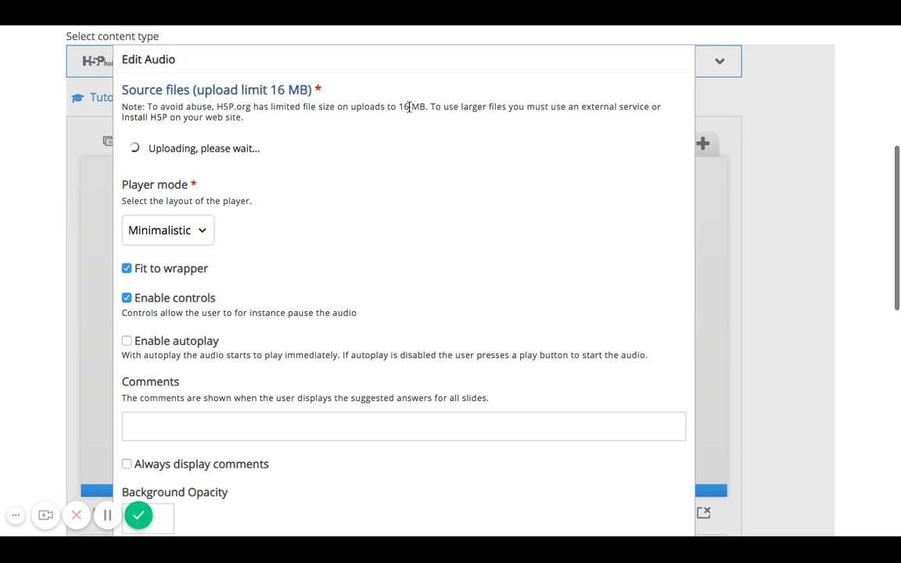
pyautogui.scroll(-3)
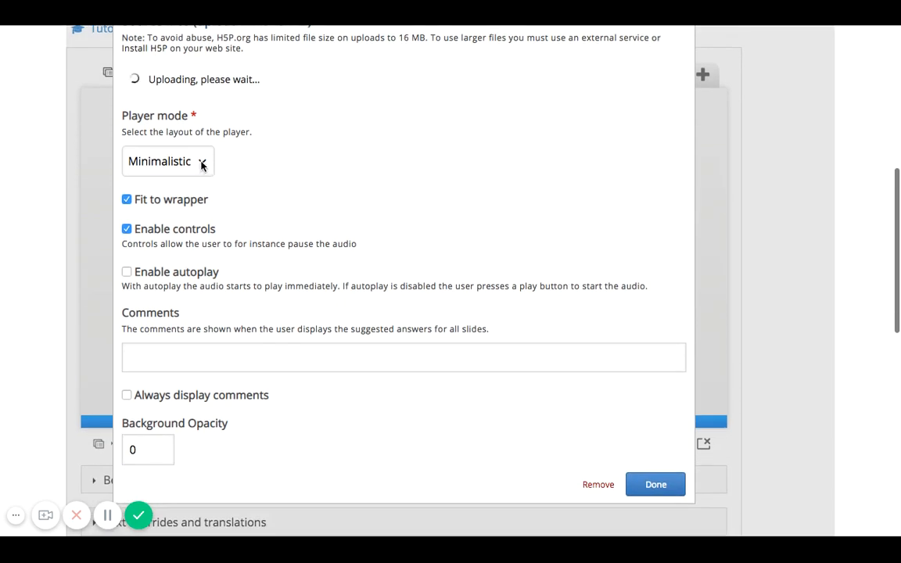
pyautogui.click(168, 161)
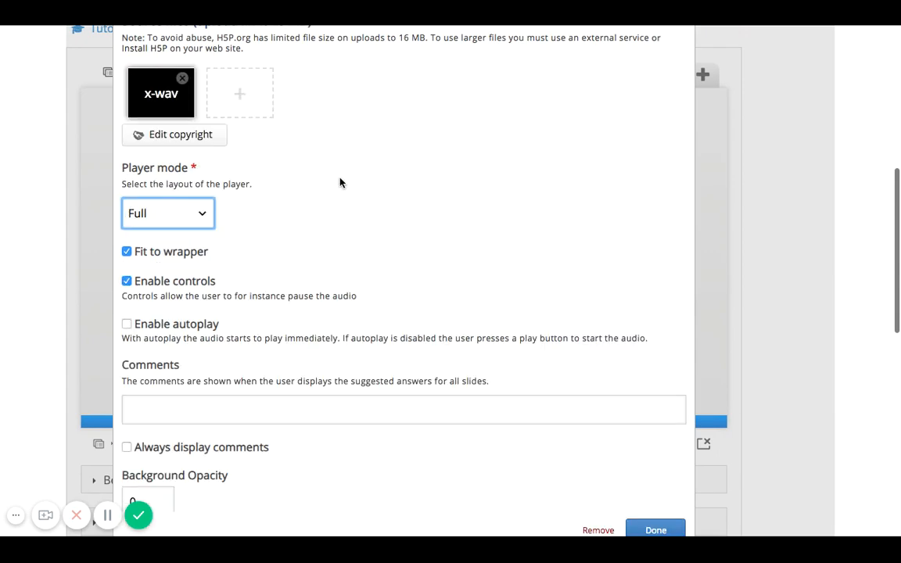
pyautogui.click(168, 213)
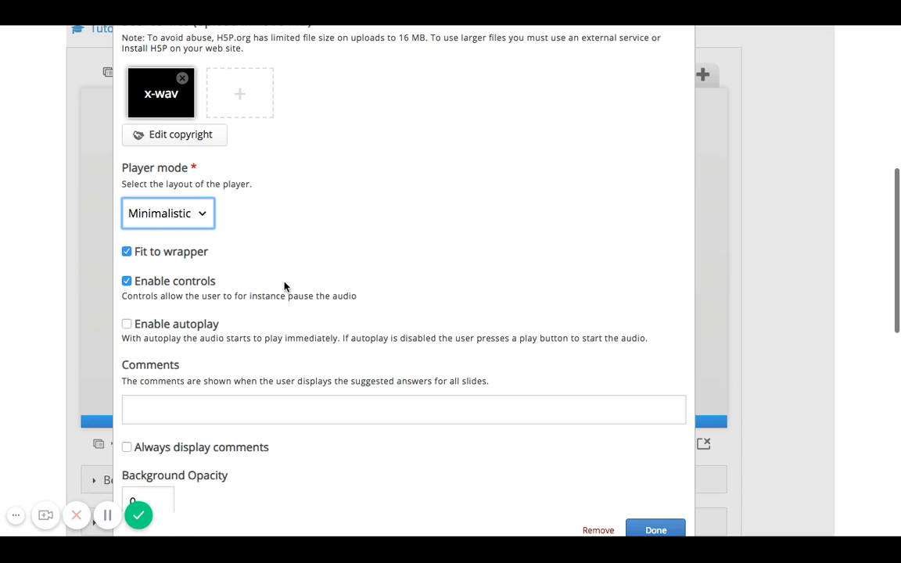
pyautogui.moveTo(186, 327)
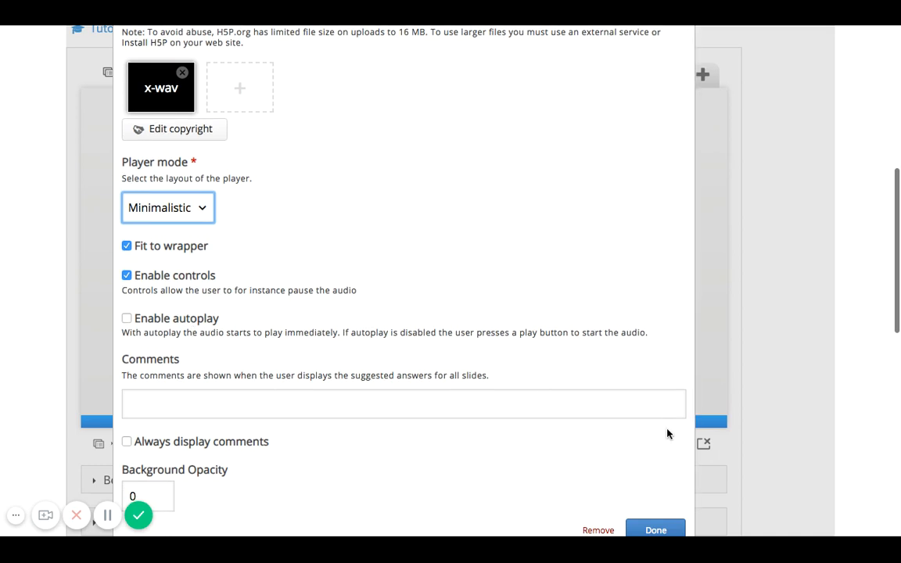
pyautogui.click(656, 529)
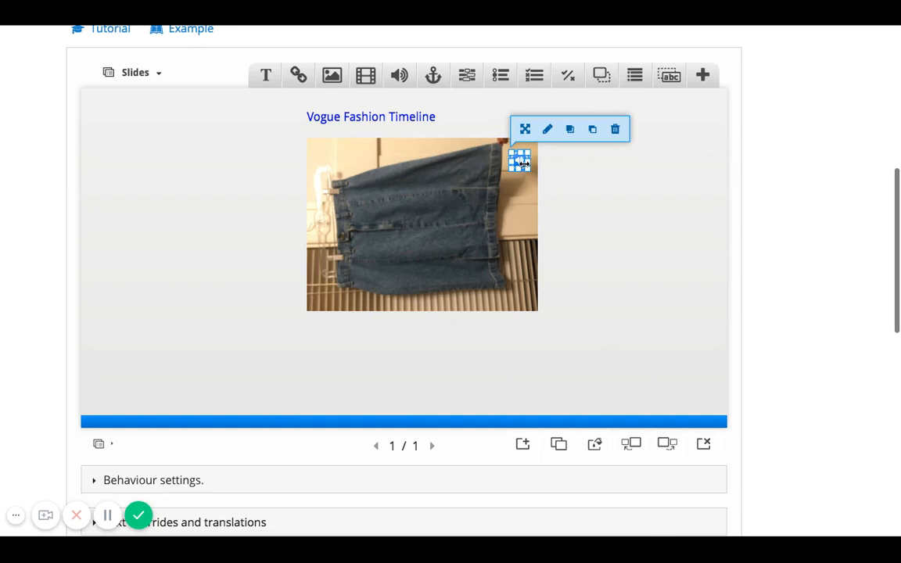
pyautogui.moveTo(579, 227)
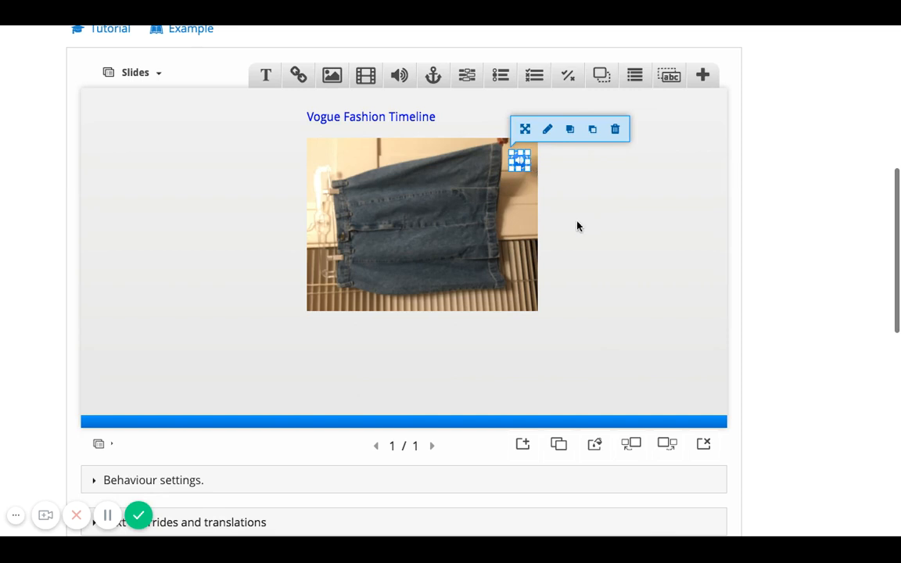
pyautogui.moveTo(586, 203)
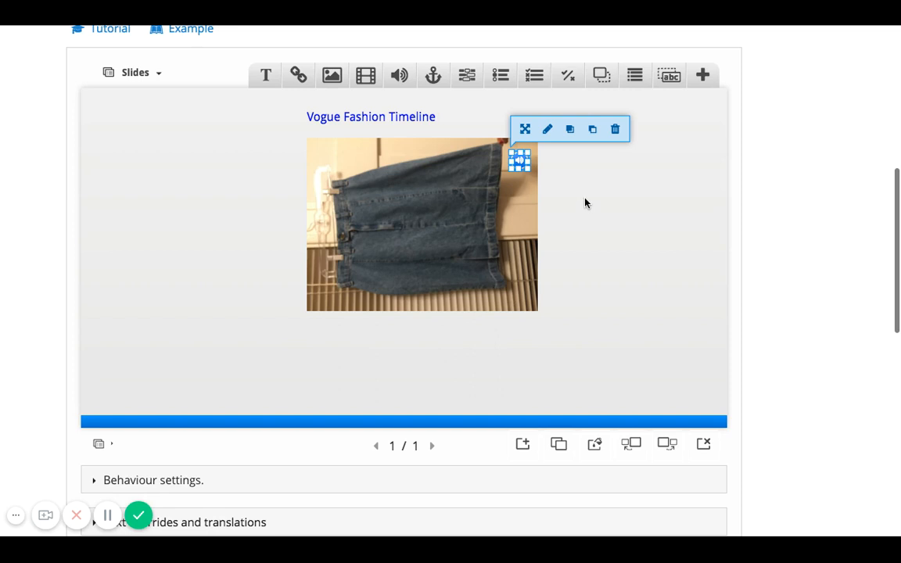
pyautogui.moveTo(523, 444)
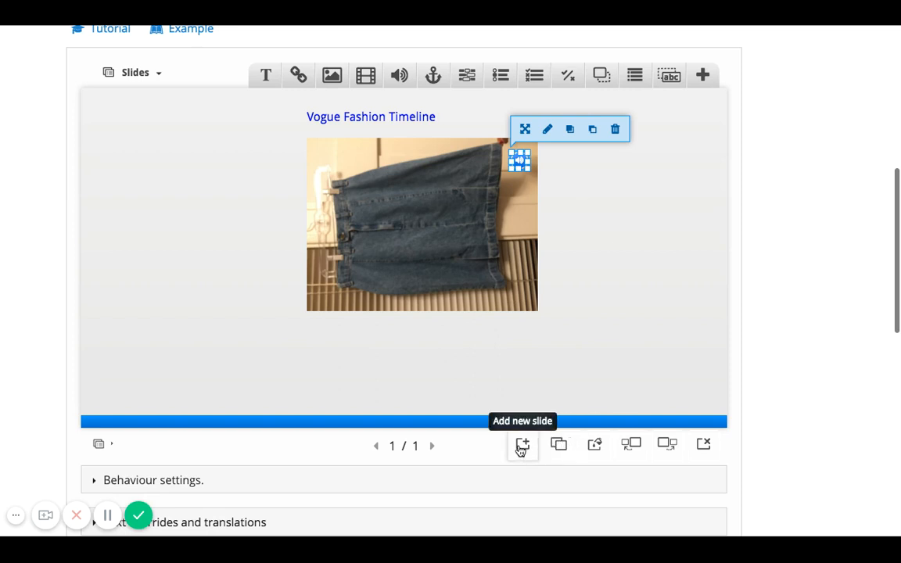
pyautogui.click(523, 444)
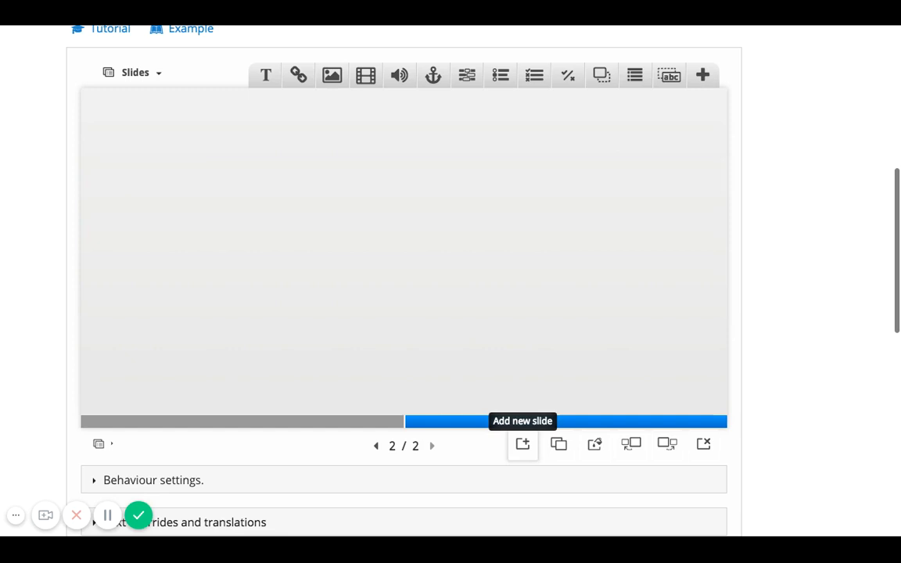
# Place an uploaded photo on slide 2 with alternative text 'Fashion in the 80's'.
pyautogui.click(331, 75)
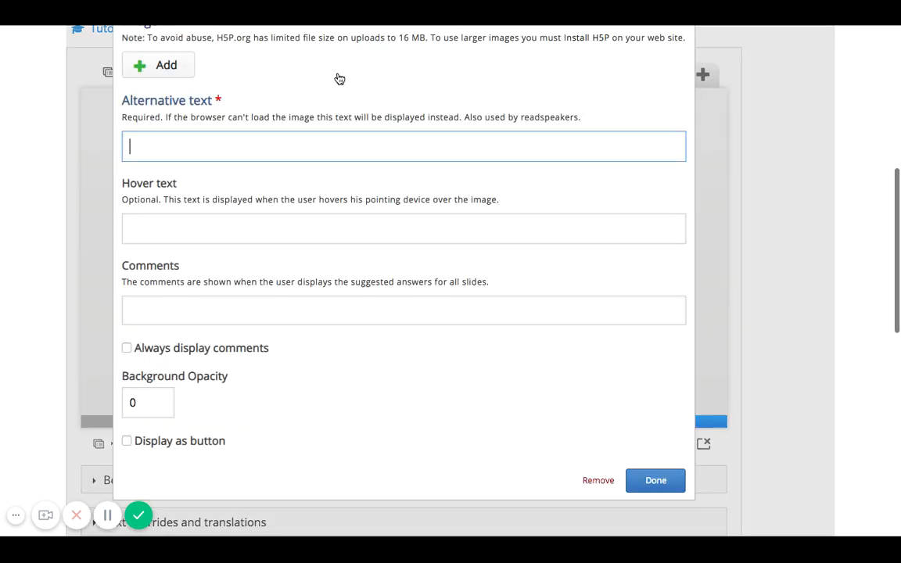
pyautogui.moveTo(175, 86)
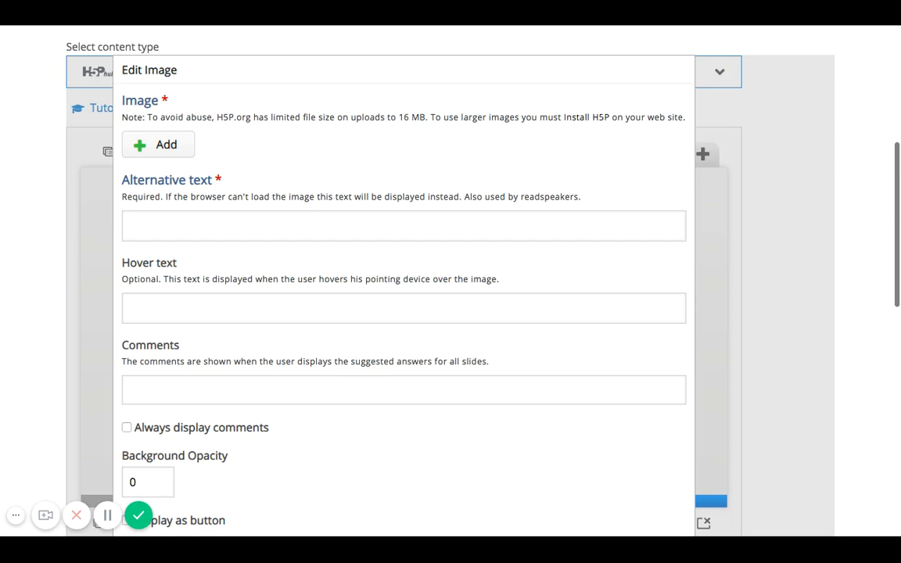
pyautogui.click(159, 144)
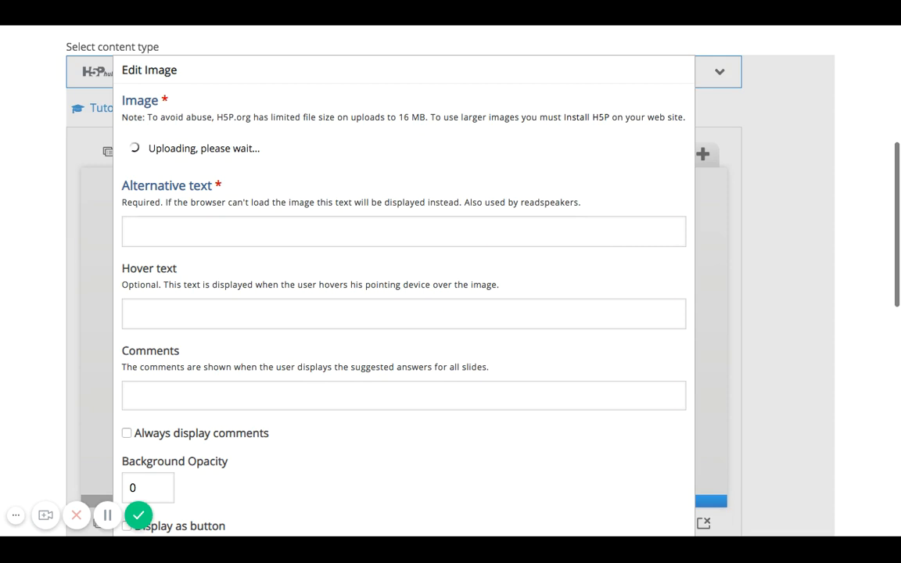
pyautogui.click(404, 232)
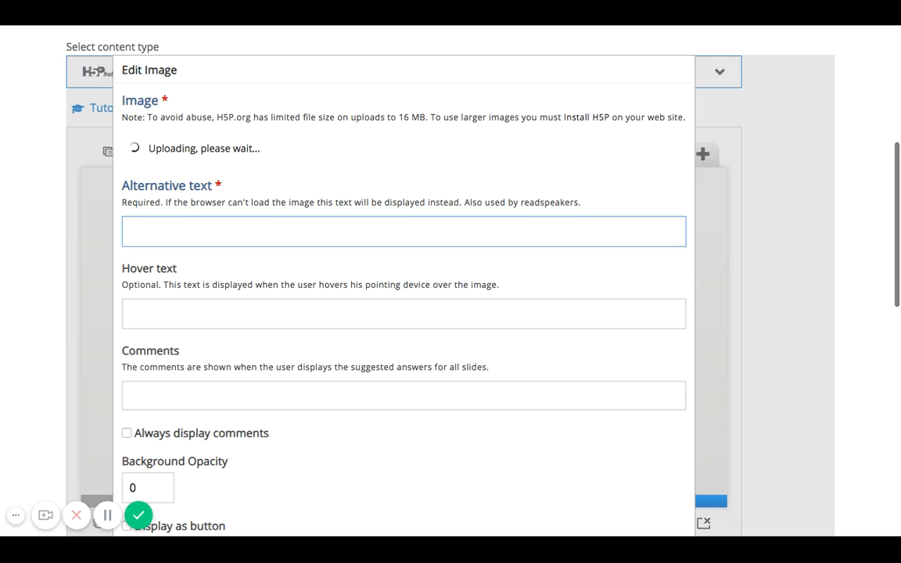
pyautogui.write('Fasi')
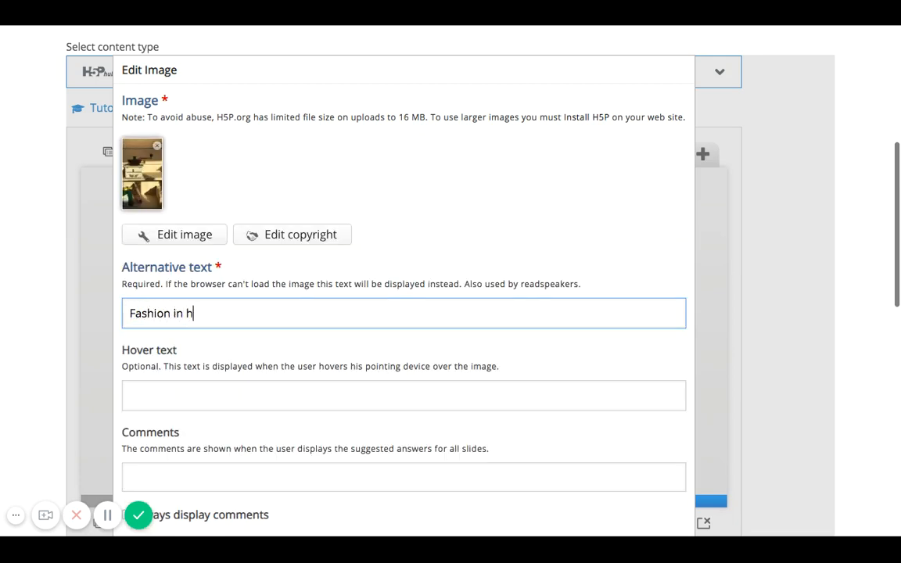
pyautogui.write("the 80's")
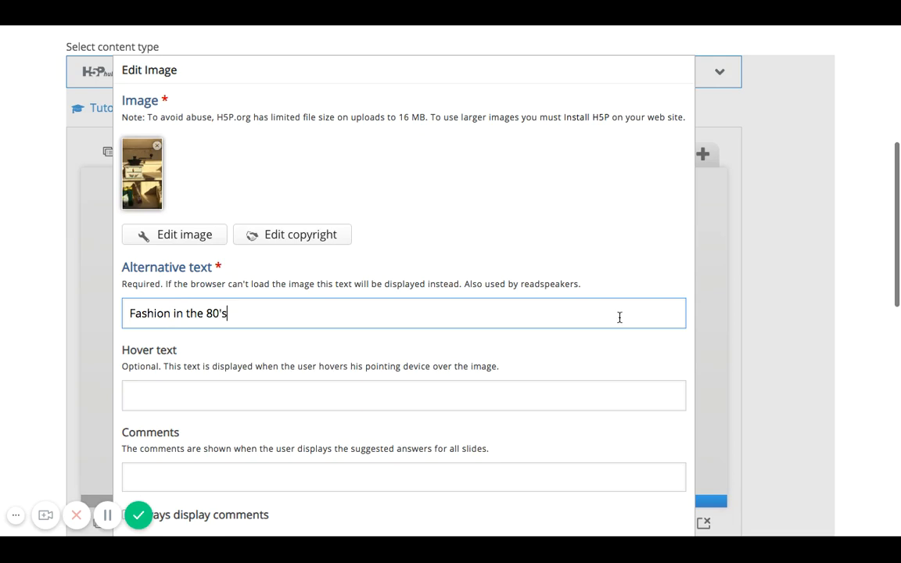
pyautogui.moveTo(316, 305)
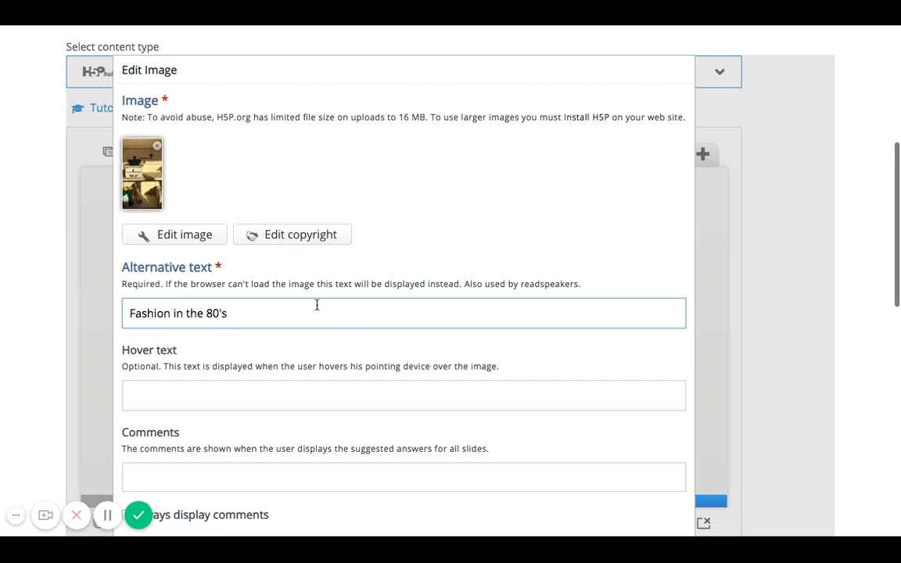
pyautogui.scroll(-3)
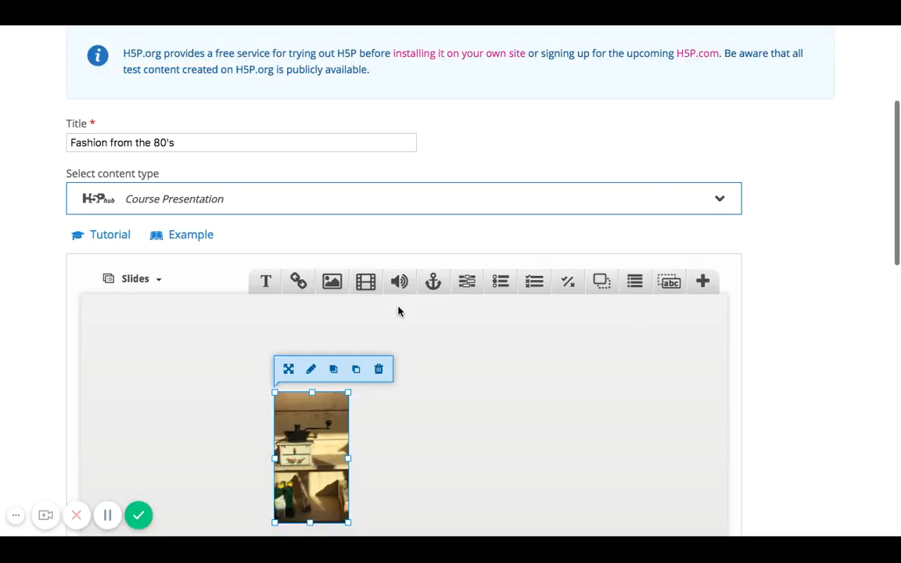
# Insert an audio element on slide 2 sourced from a youtube.com link.
pyautogui.click(400, 281)
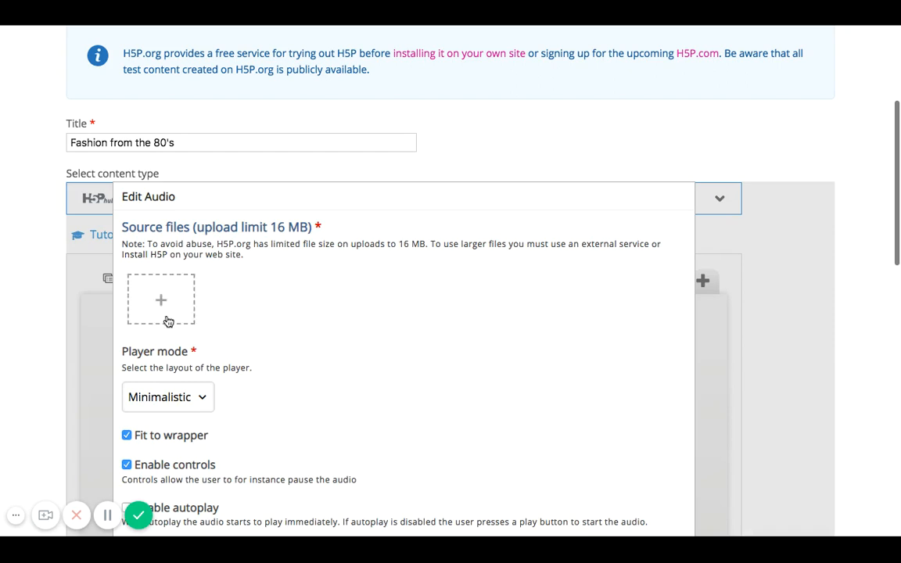
pyautogui.click(160, 300)
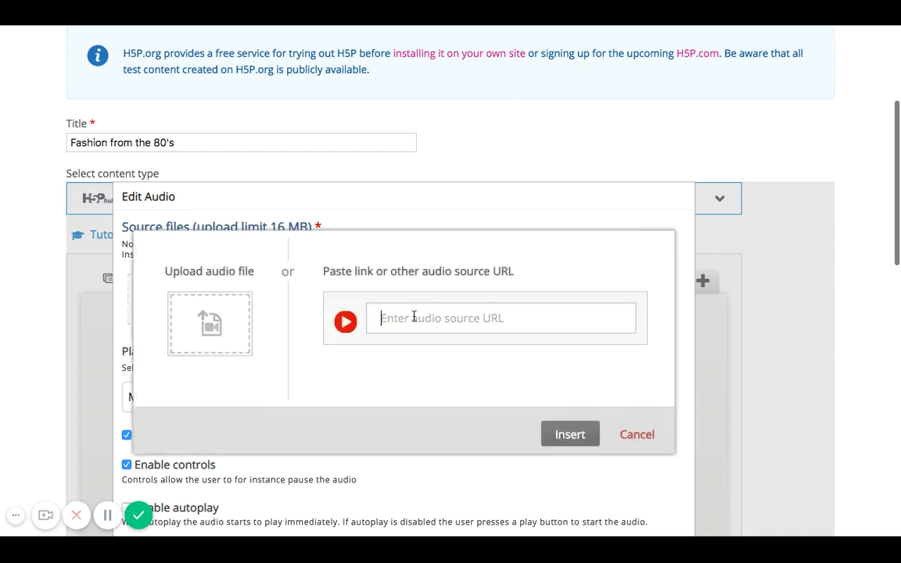
pyautogui.write('youtube.co')
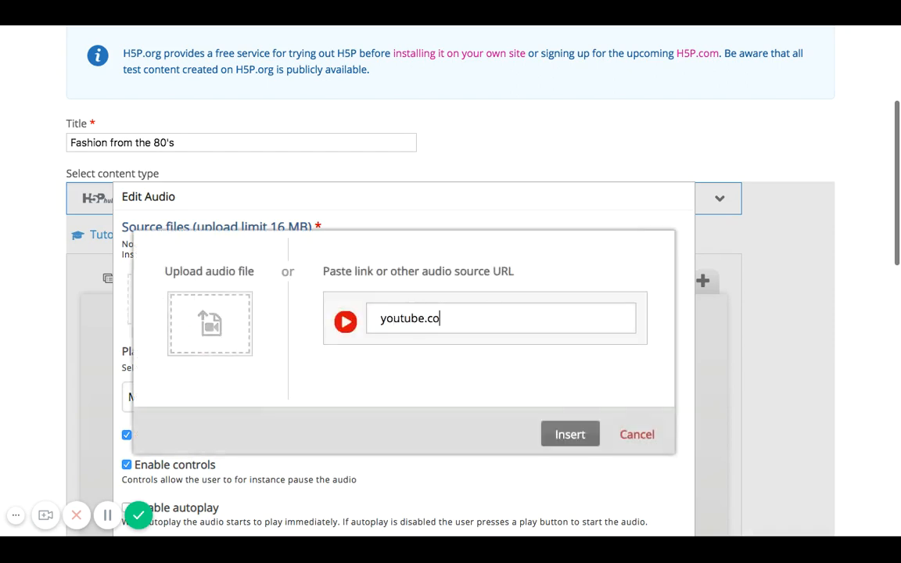
pyautogui.write('m')
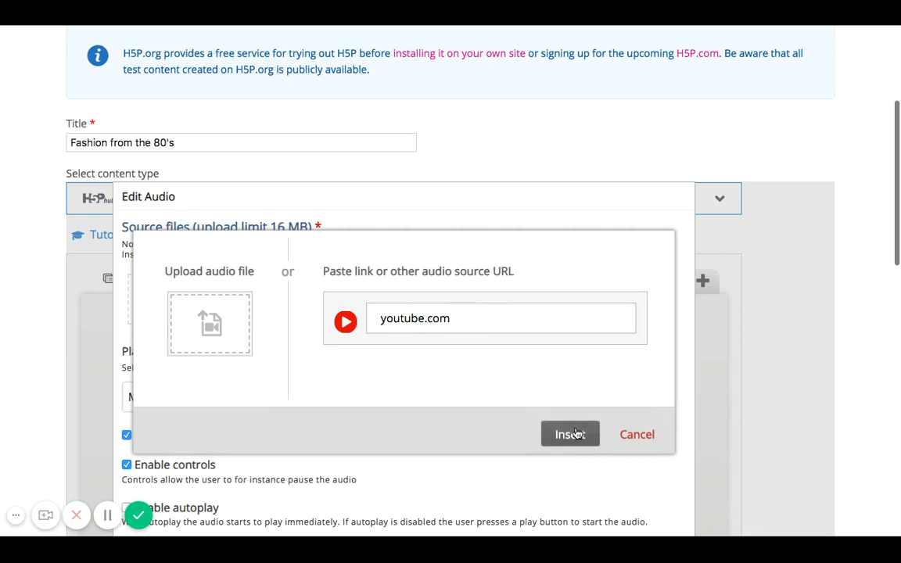
pyautogui.click(570, 435)
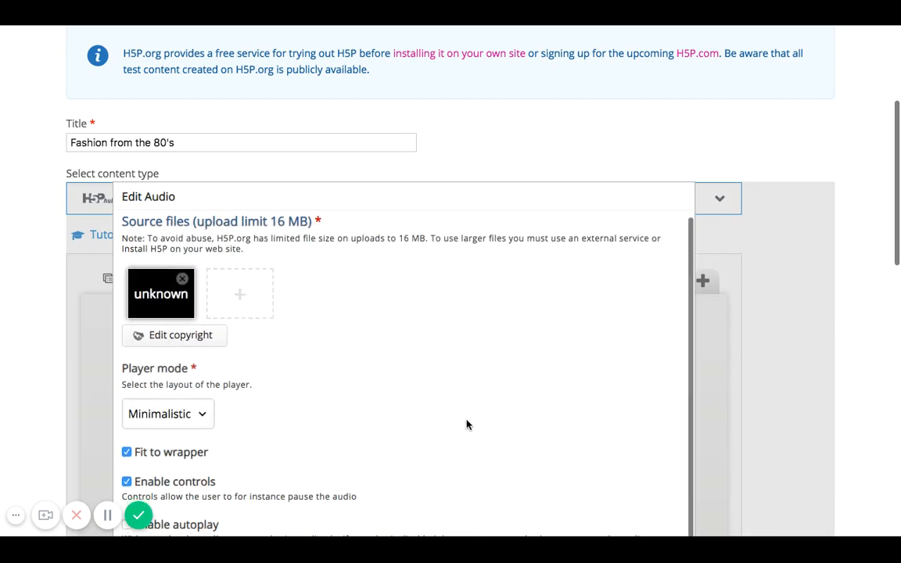
pyautogui.scroll(-3)
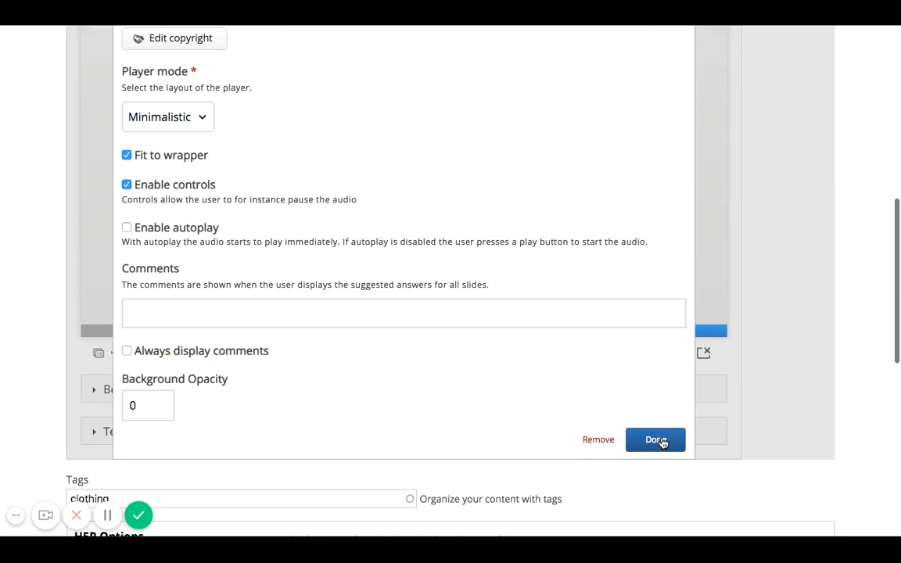
pyautogui.click(656, 440)
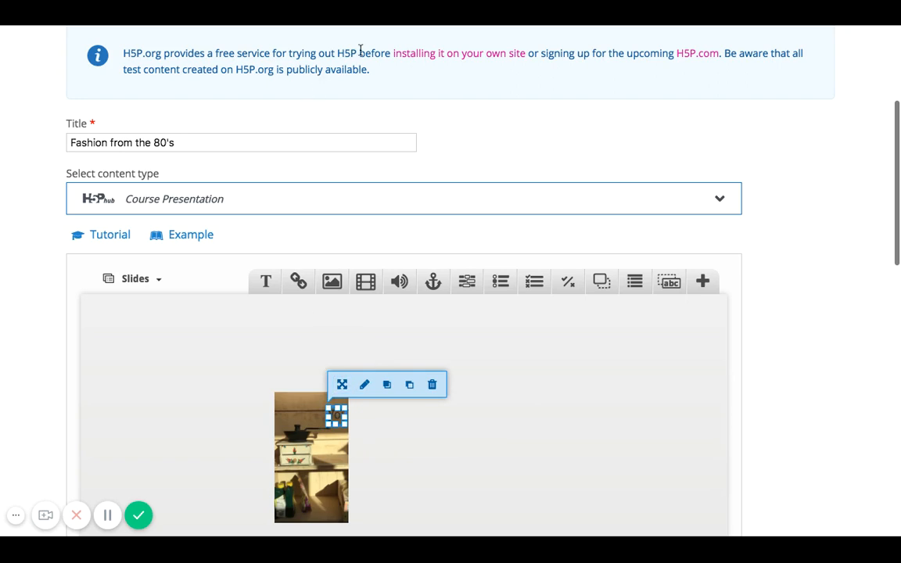
# On the new third slide, upload a photo with alternative text 'Fashion in the 80s' and confirm.
pyautogui.scroll(-3)
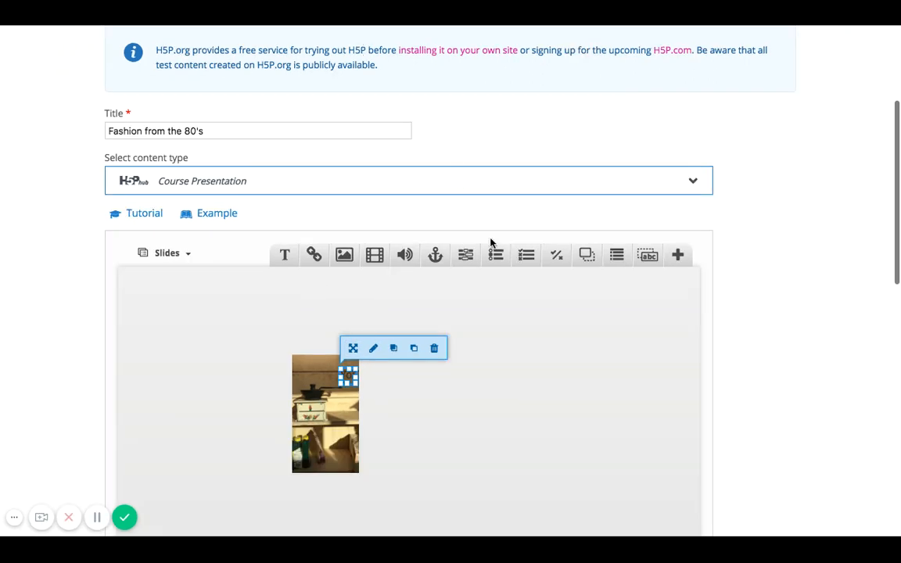
pyautogui.scroll(-3)
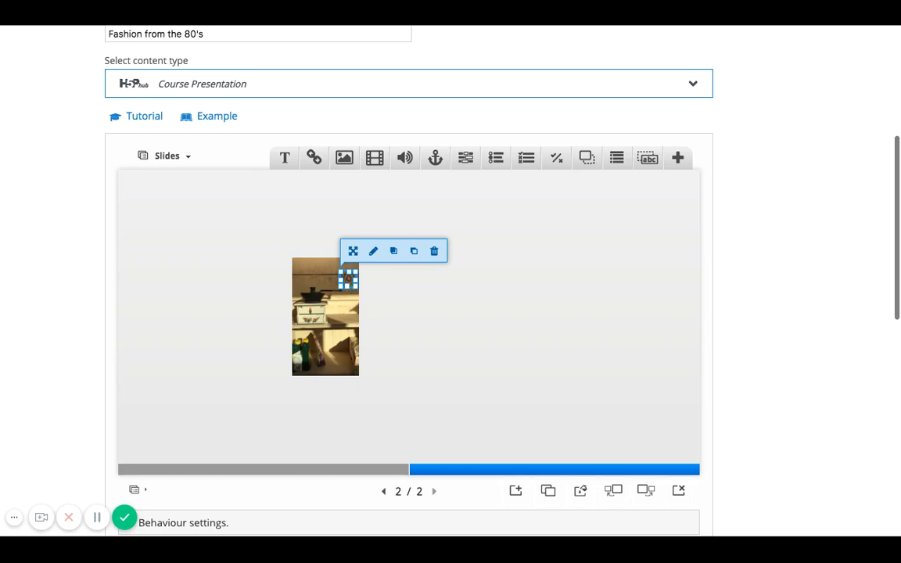
pyautogui.moveTo(517, 491)
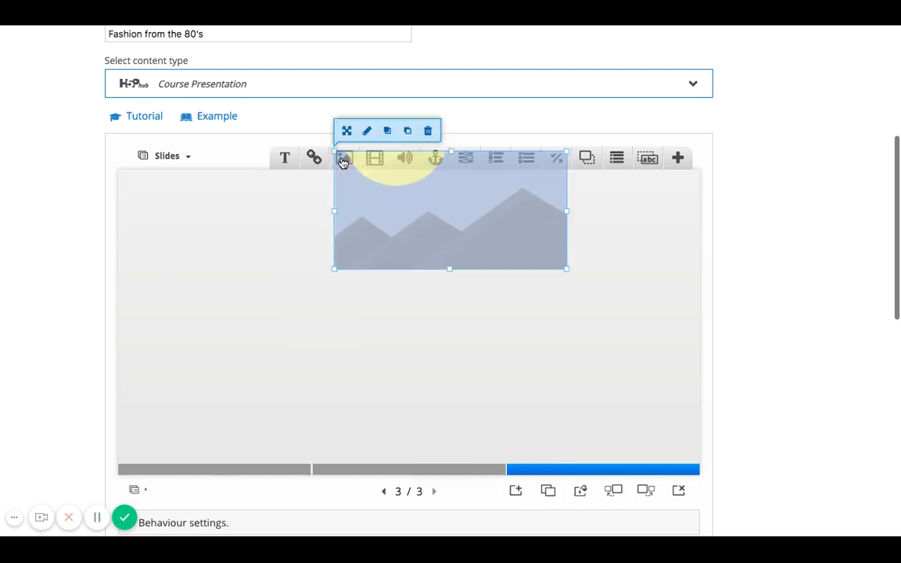
pyautogui.click(366, 131)
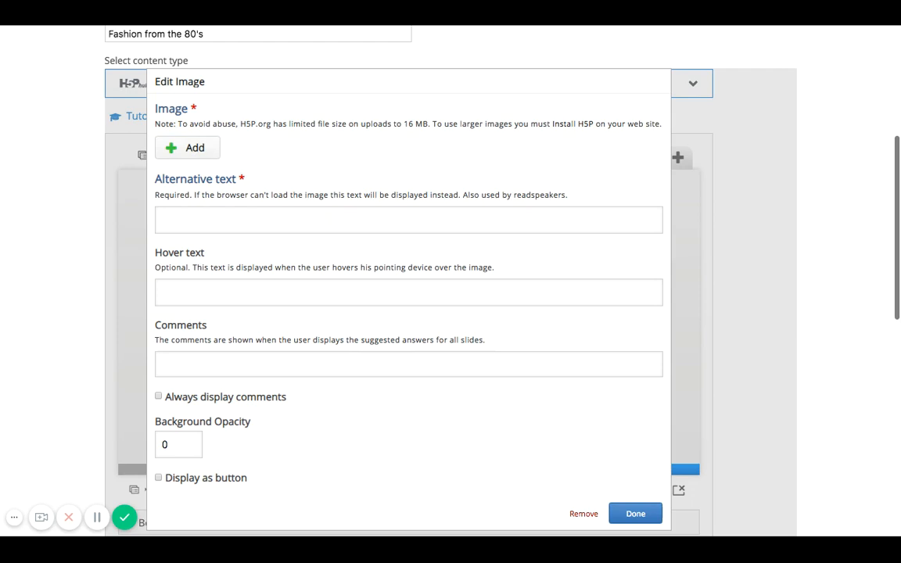
pyautogui.click(187, 147)
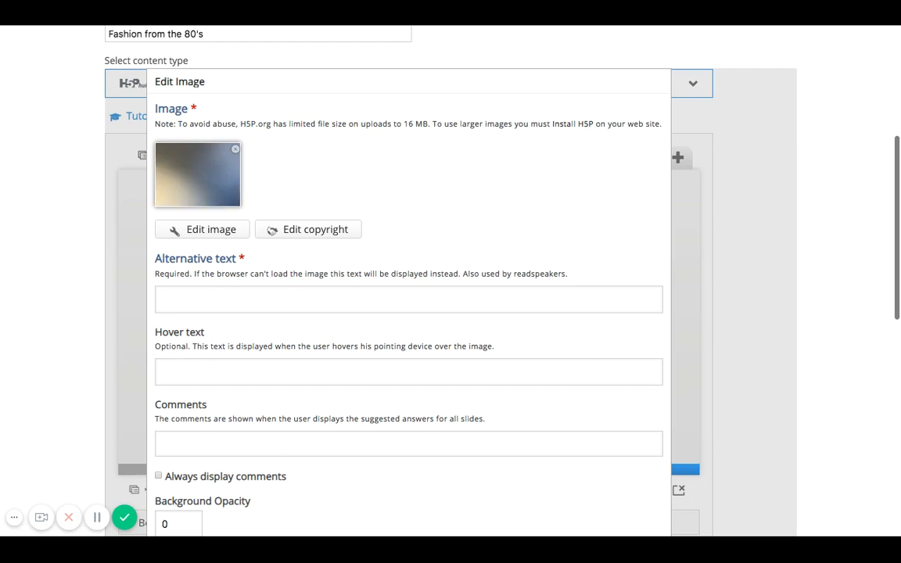
pyautogui.moveTo(288, 176)
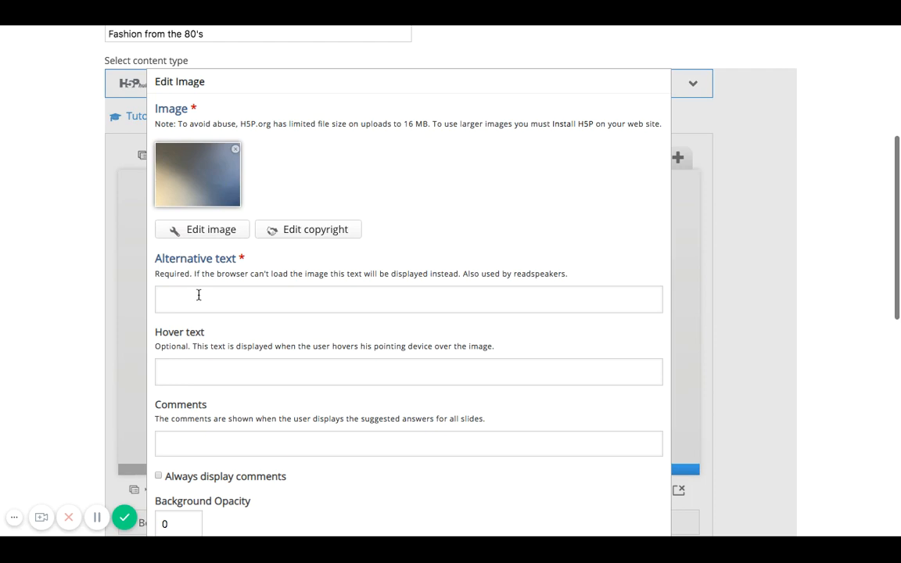
pyautogui.write('Fashion in')
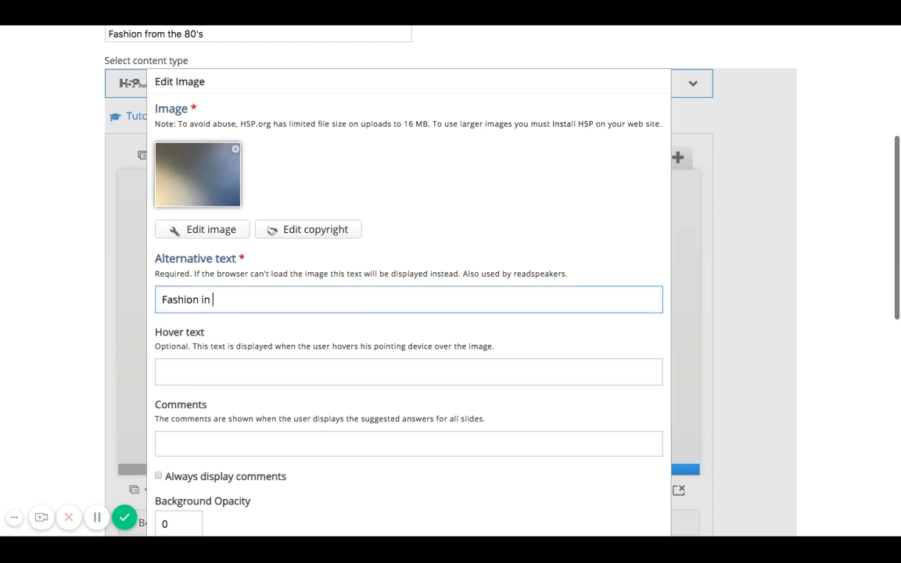
pyautogui.write('the 80s')
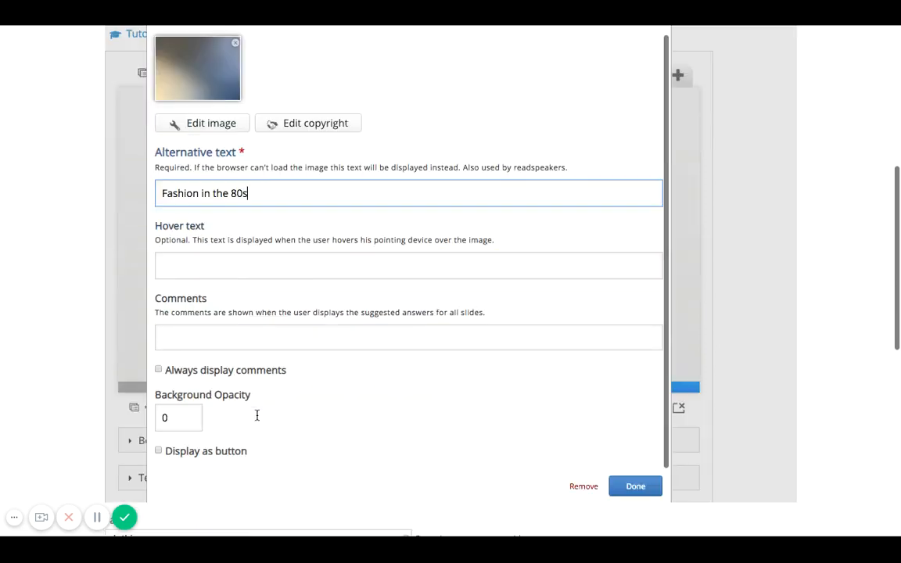
pyautogui.click(635, 485)
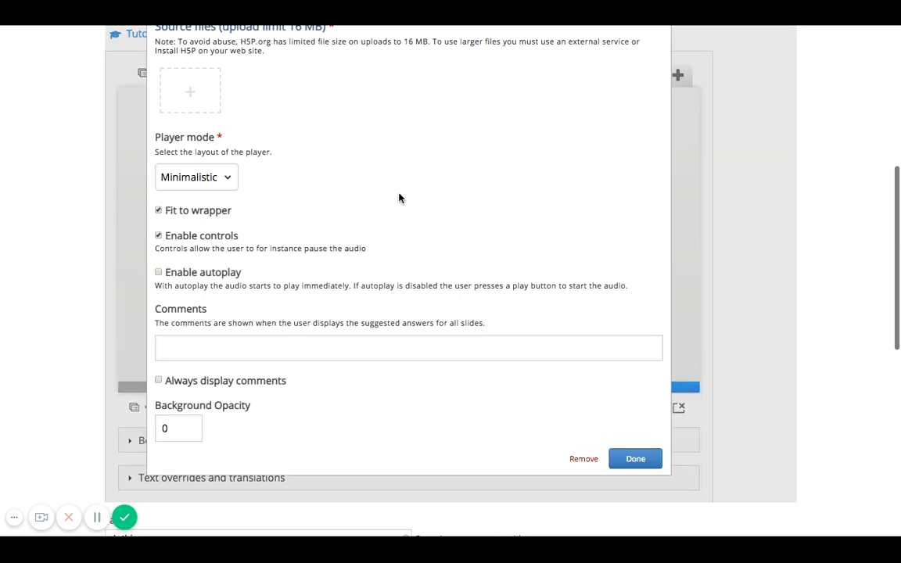
# Give slide 3's audio element a youtube link as source and finish editing it.
pyautogui.click(191, 90)
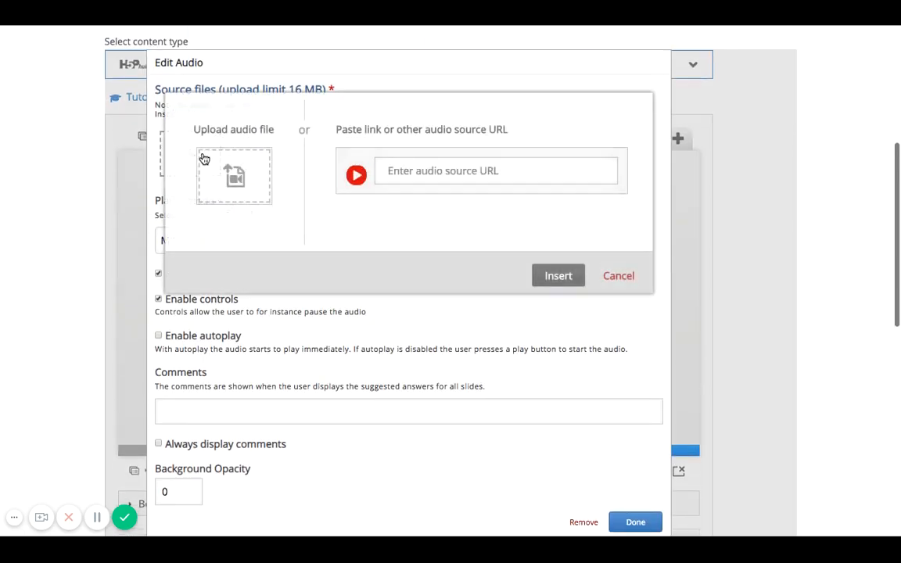
pyautogui.write('youtube')
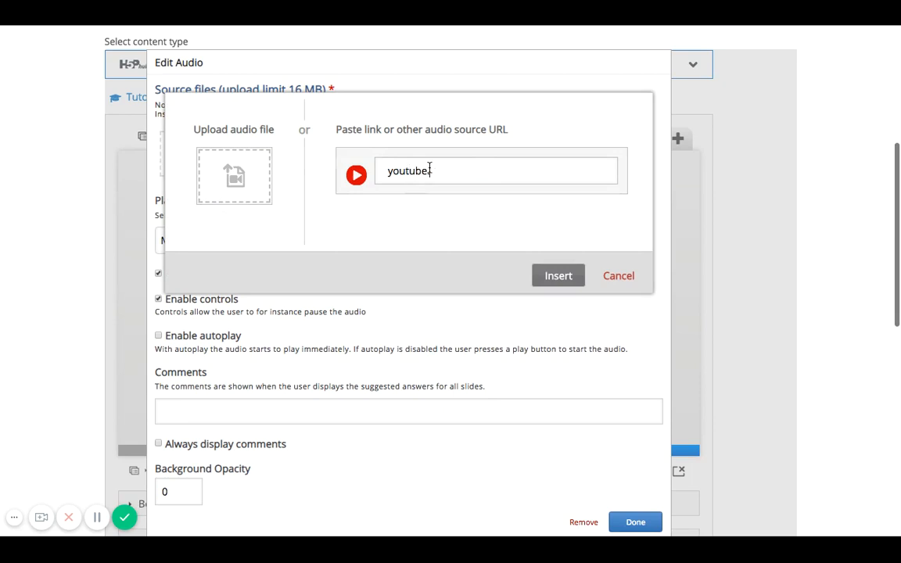
pyautogui.click(558, 276)
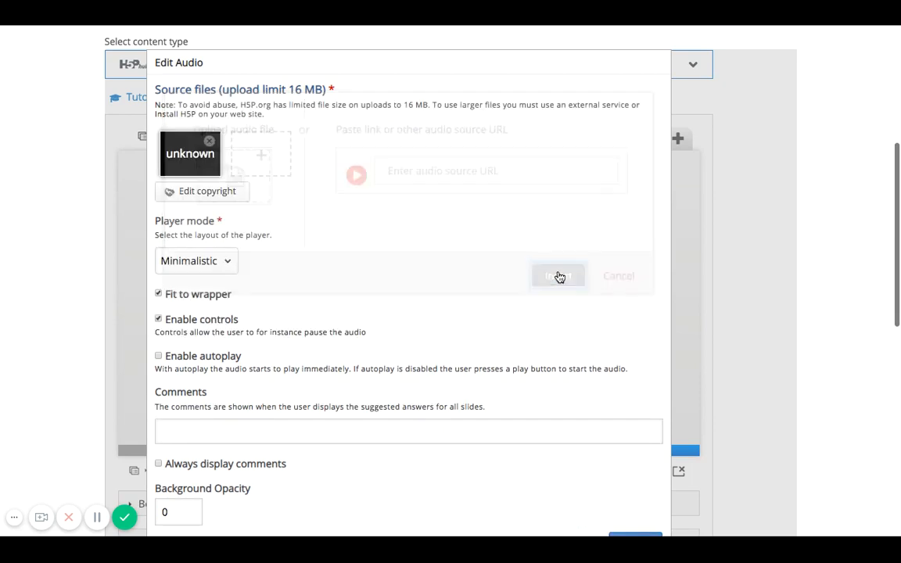
pyautogui.click(559, 276)
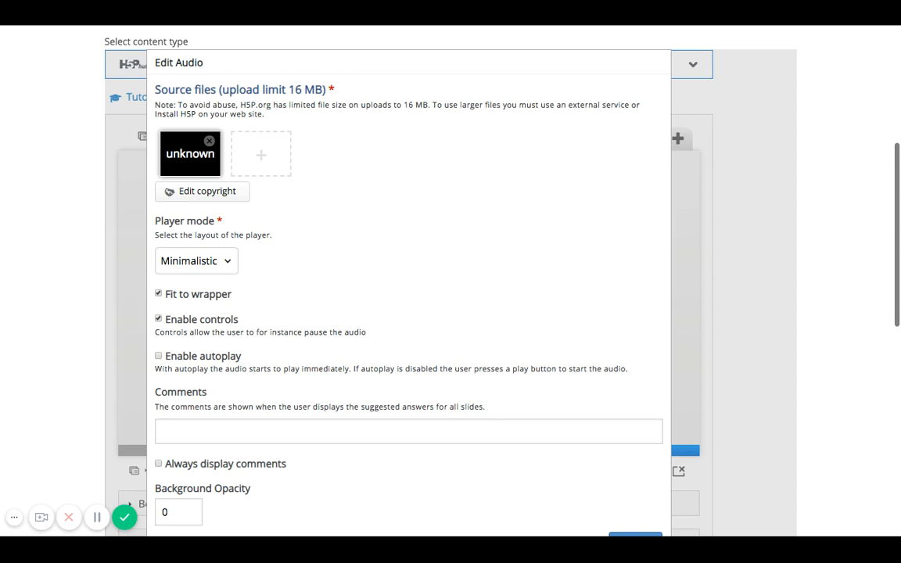
pyautogui.scroll(-3)
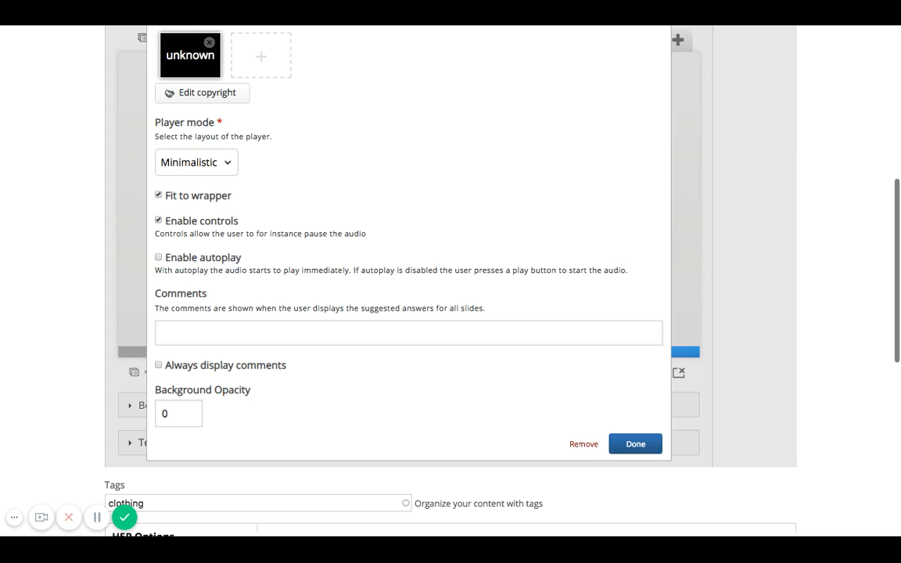
pyautogui.click(636, 445)
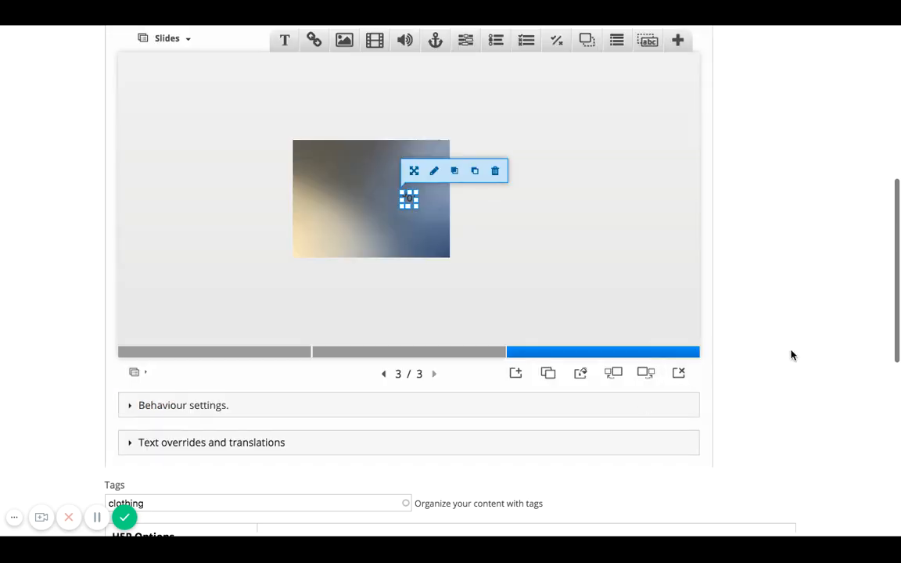
pyautogui.scroll(-3)
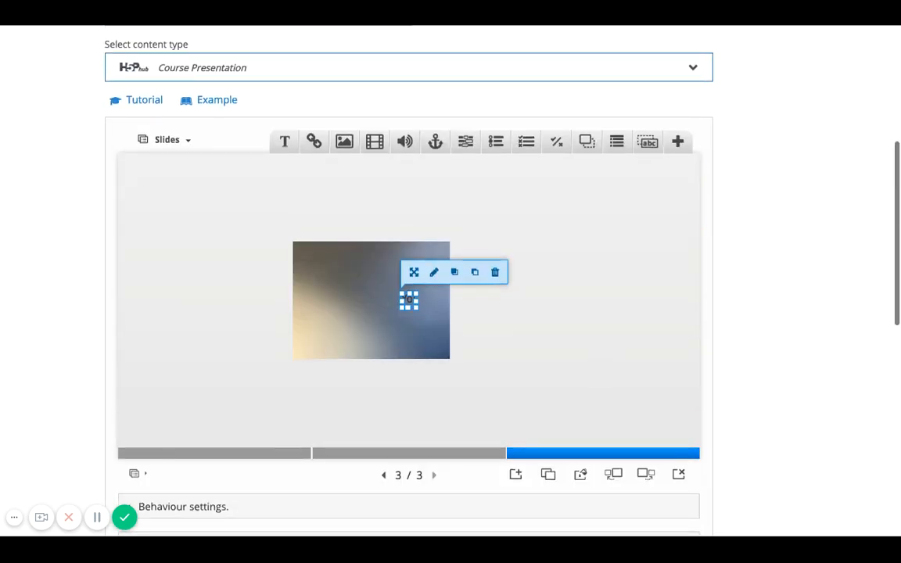
pyautogui.scroll(-3)
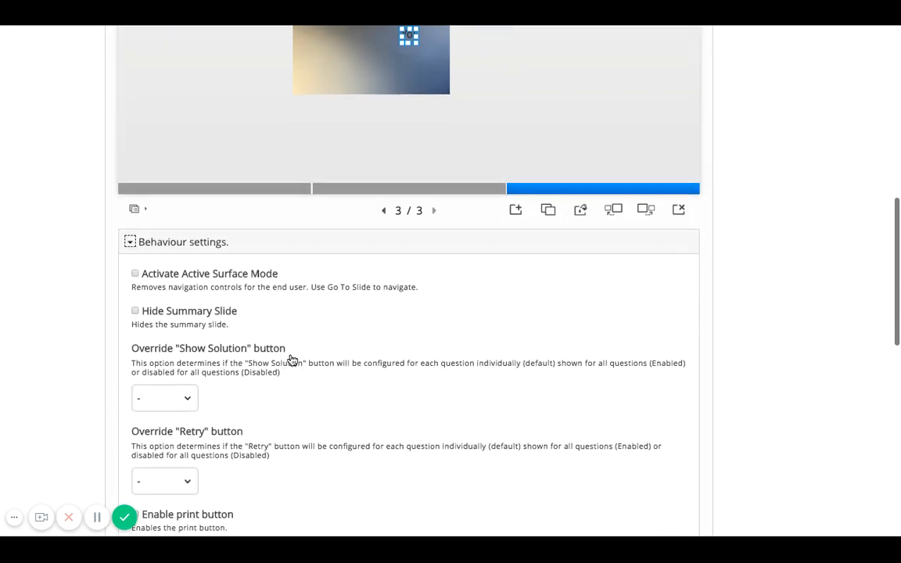
pyautogui.scroll(-3)
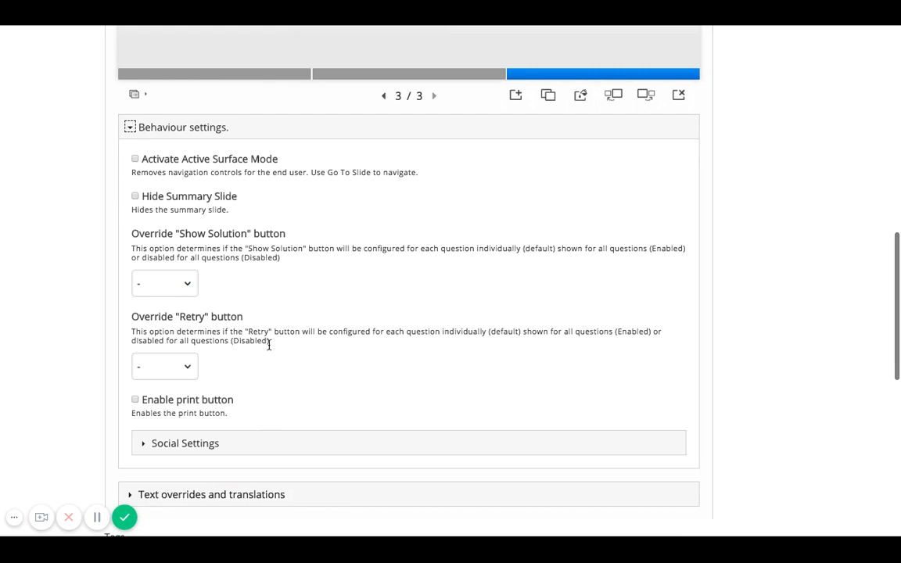
pyautogui.moveTo(262, 304)
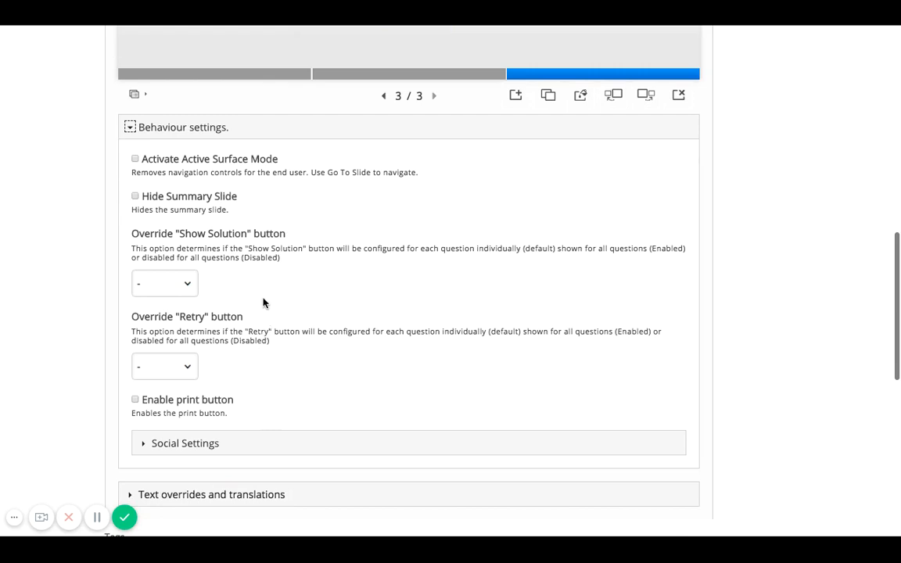
pyautogui.moveTo(265, 300)
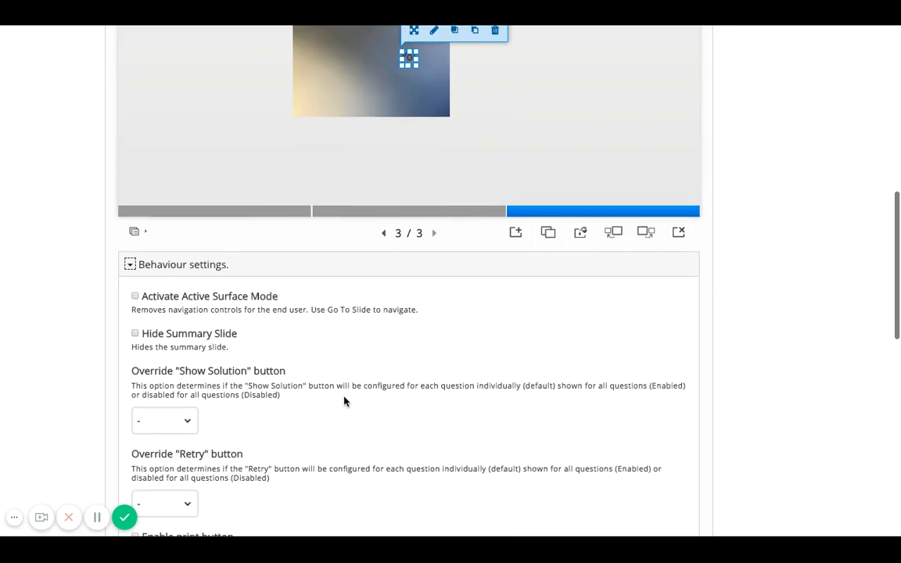
pyautogui.scroll(-3)
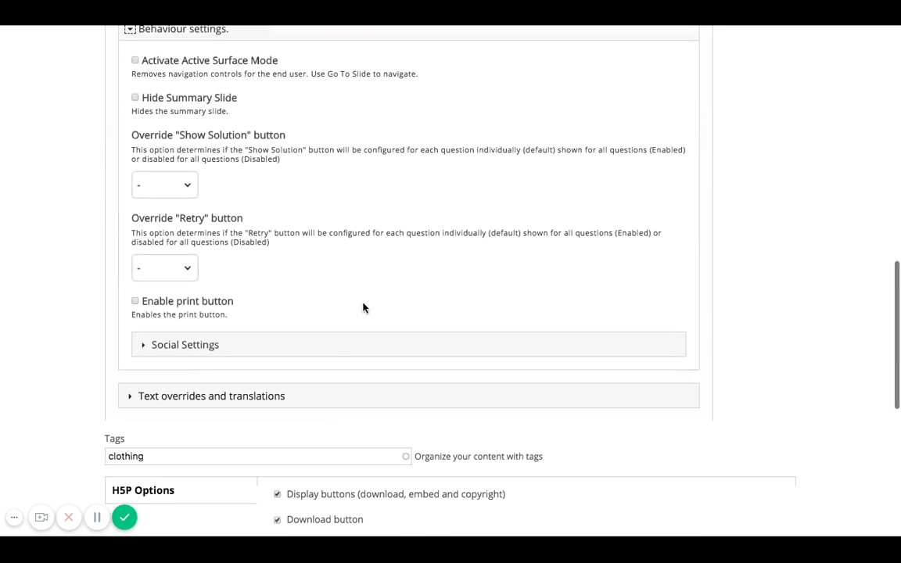
pyautogui.moveTo(371, 313)
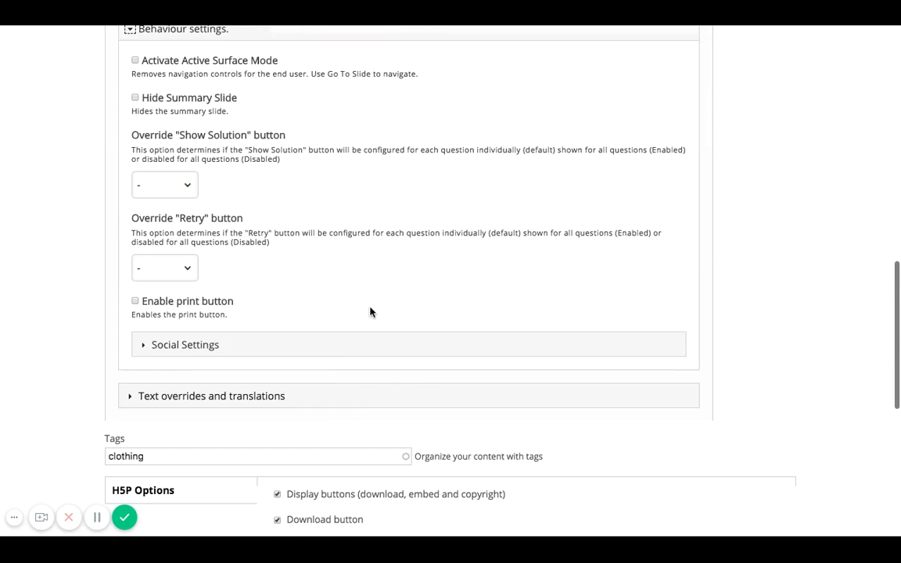
# Enable the Twitter share icon in Social Settings, keeping the default statement, link and hashtags.
pyautogui.click(185, 344)
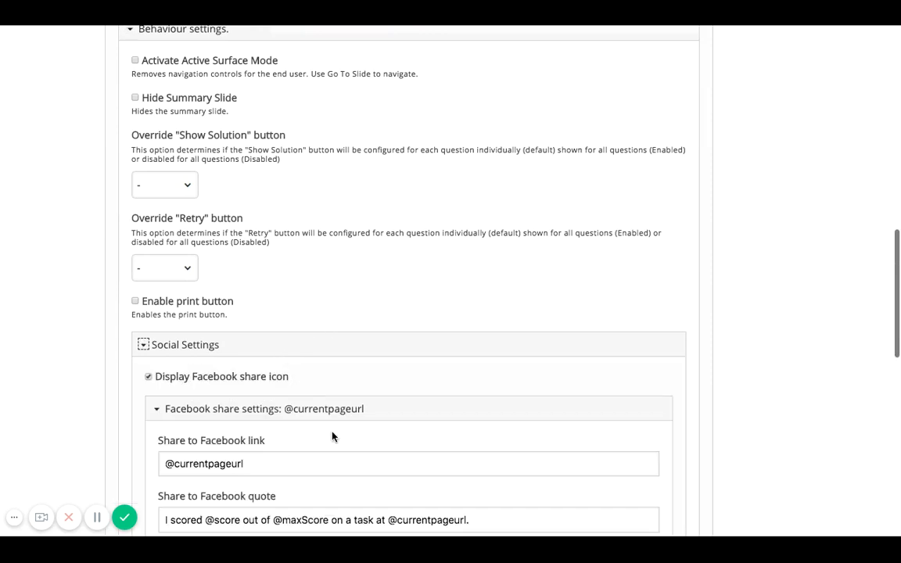
pyautogui.scroll(-3)
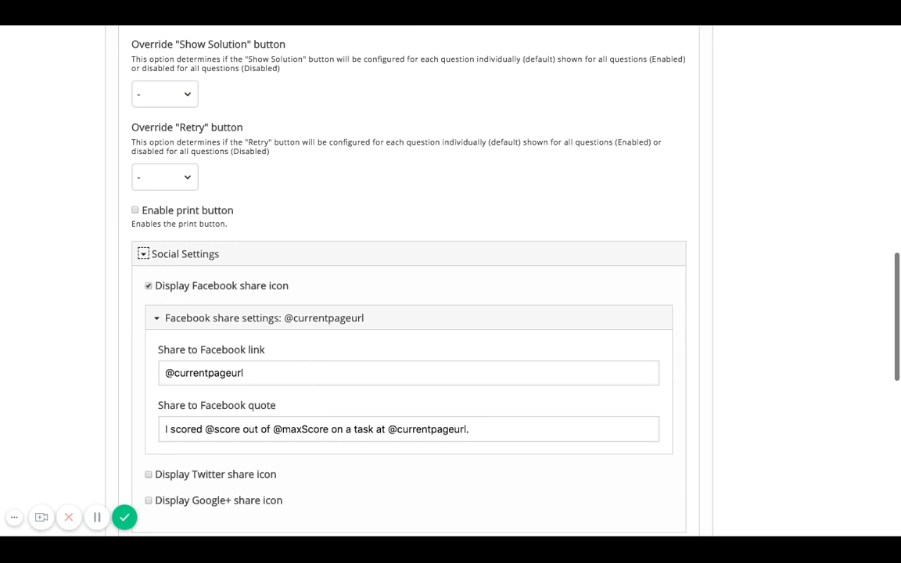
pyautogui.scroll(-3)
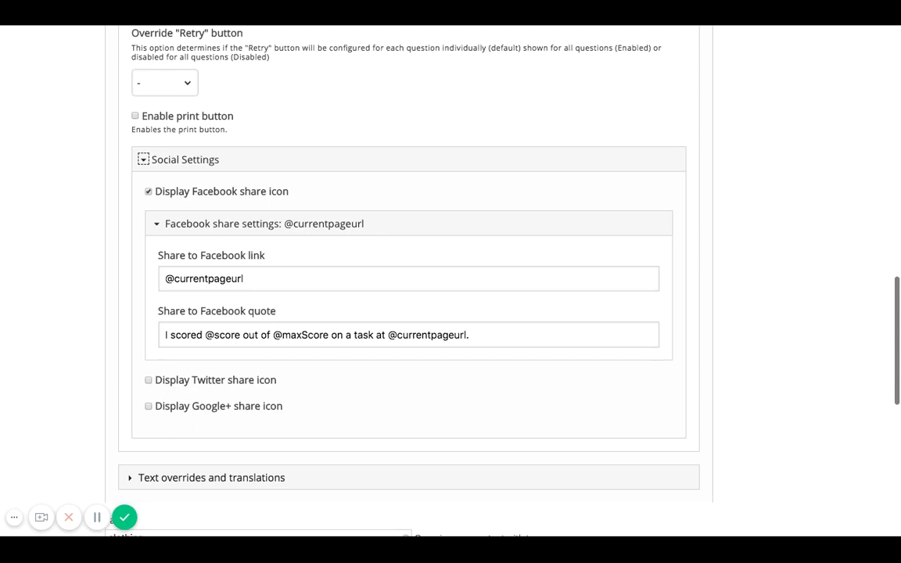
pyautogui.scroll(-3)
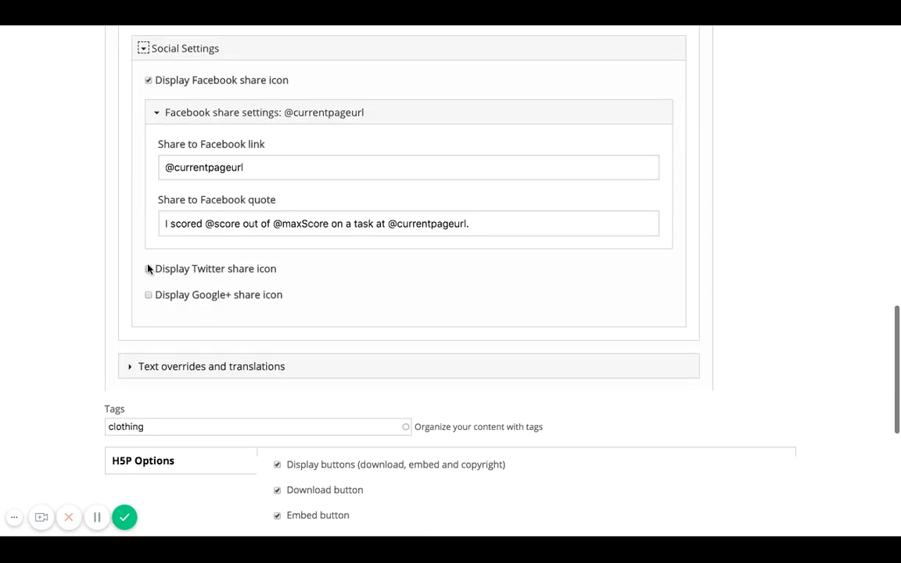
pyautogui.click(147, 269)
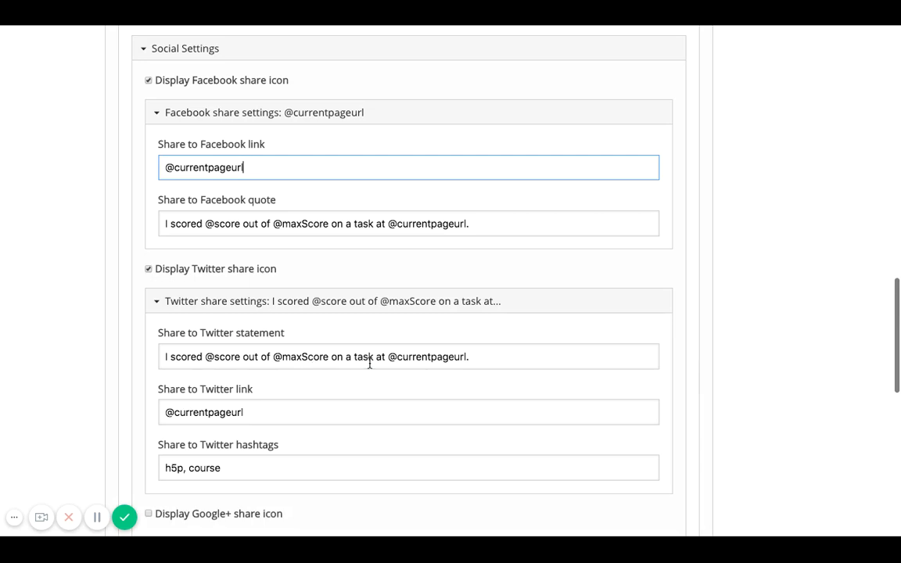
pyautogui.click(407, 413)
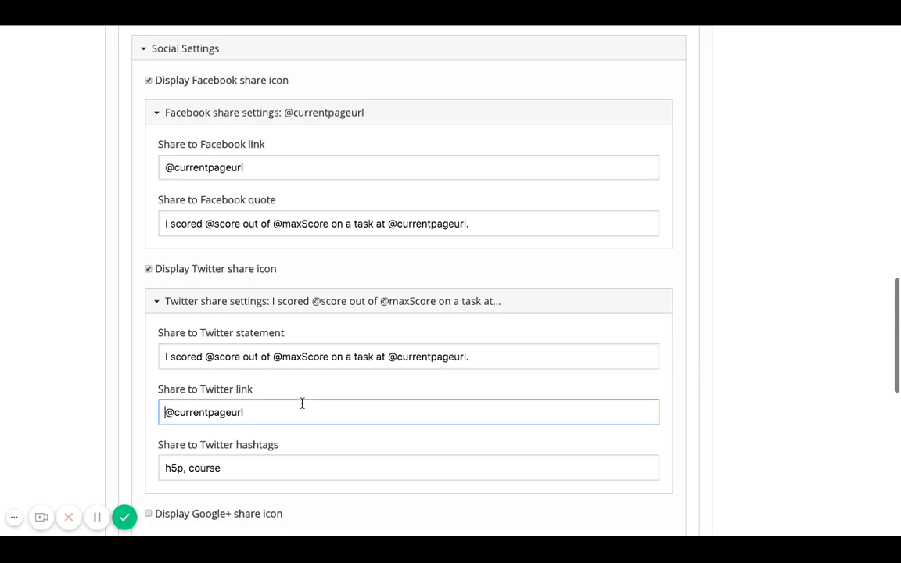
pyautogui.scroll(-3)
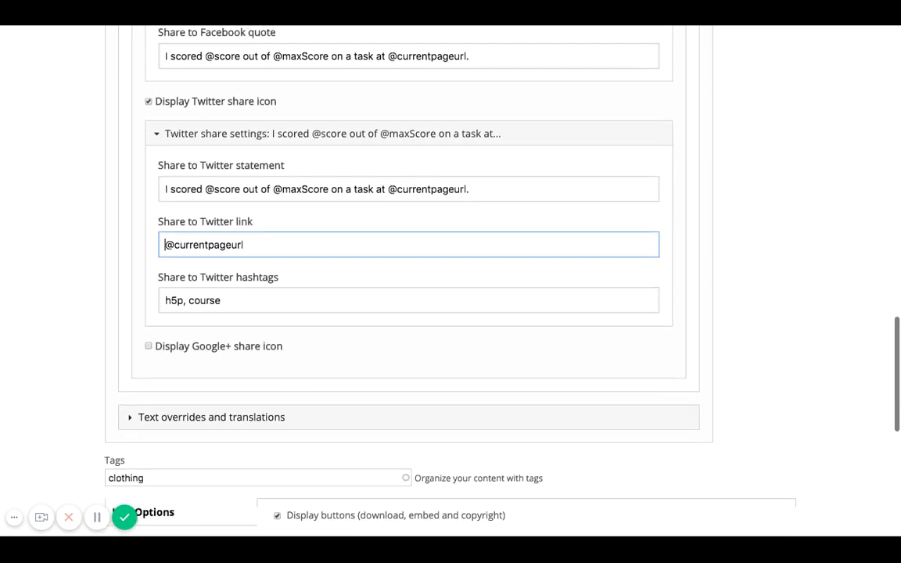
pyautogui.scroll(-3)
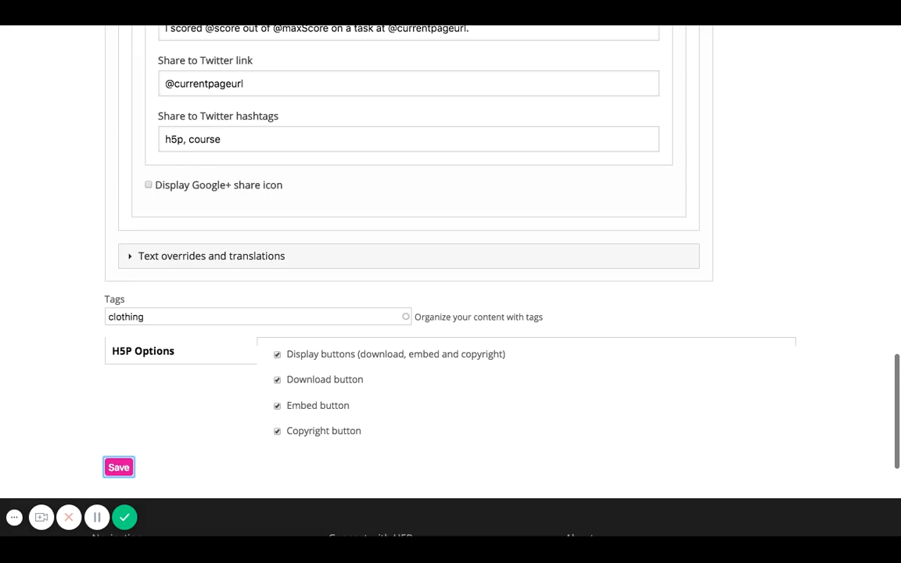
pyautogui.moveTo(441, 368)
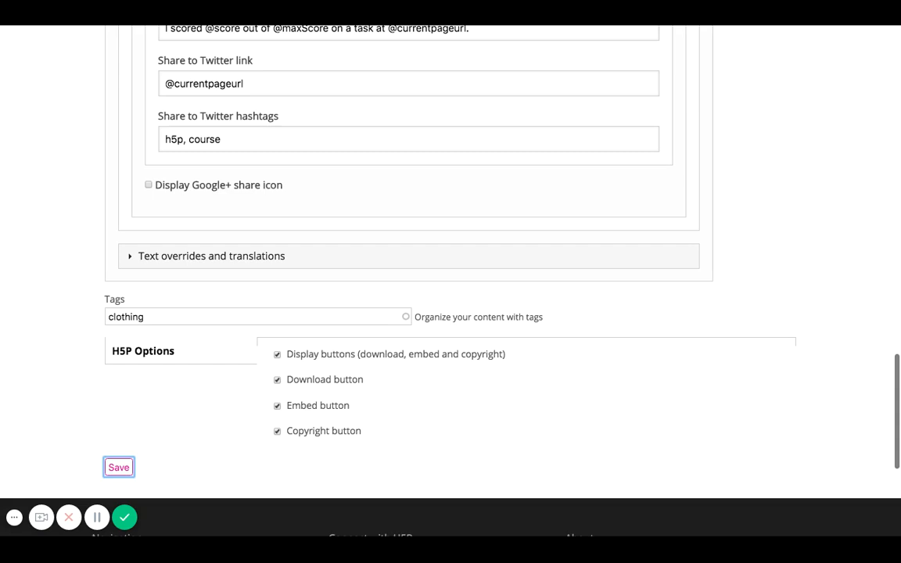
pyautogui.moveTo(522, 340)
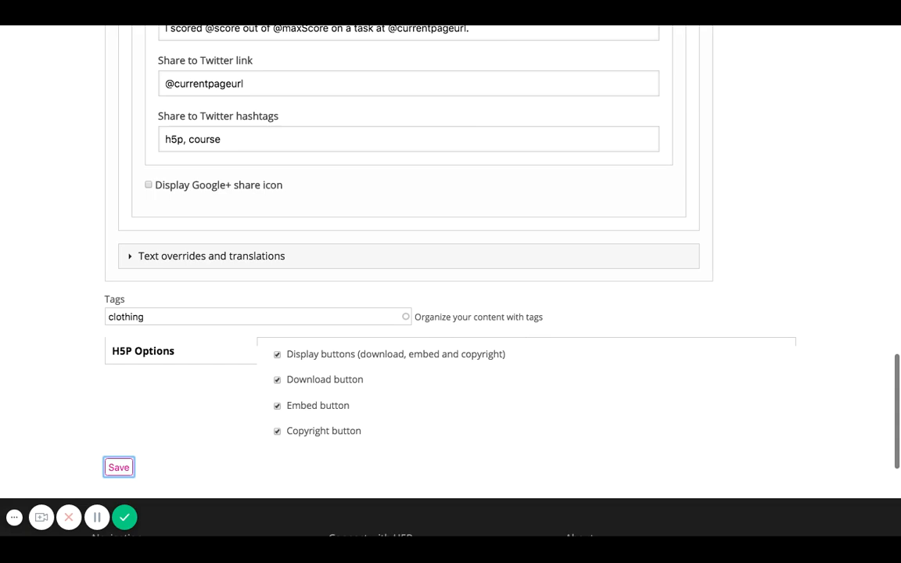
pyautogui.moveTo(401, 36)
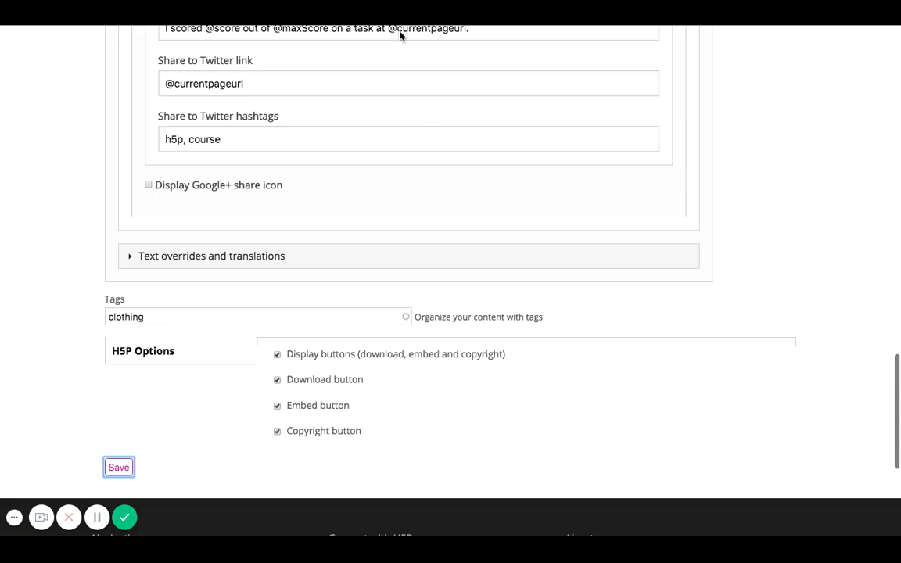
pyautogui.moveTo(406, 381)
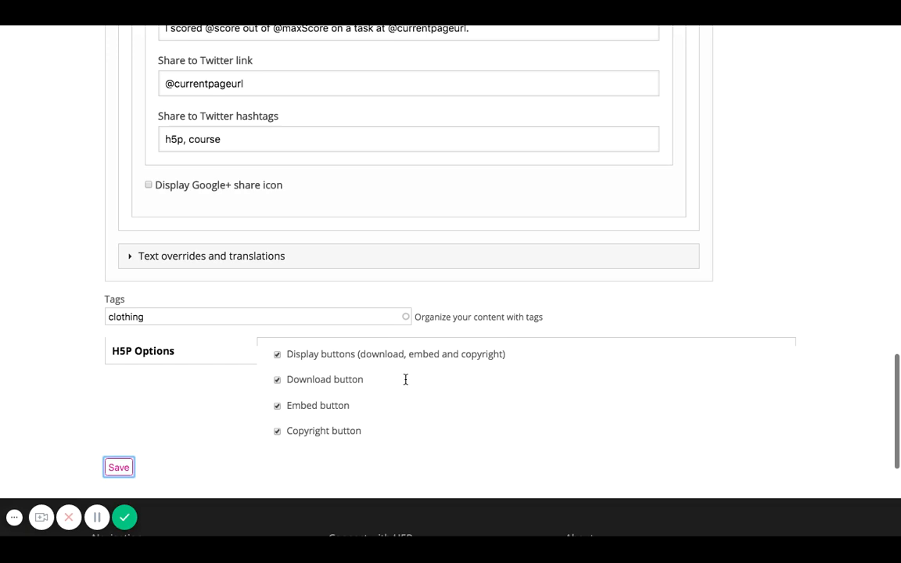
# Save the presentation so 'Fashion from the 80's' is created and its view page shows.
pyautogui.click(119, 466)
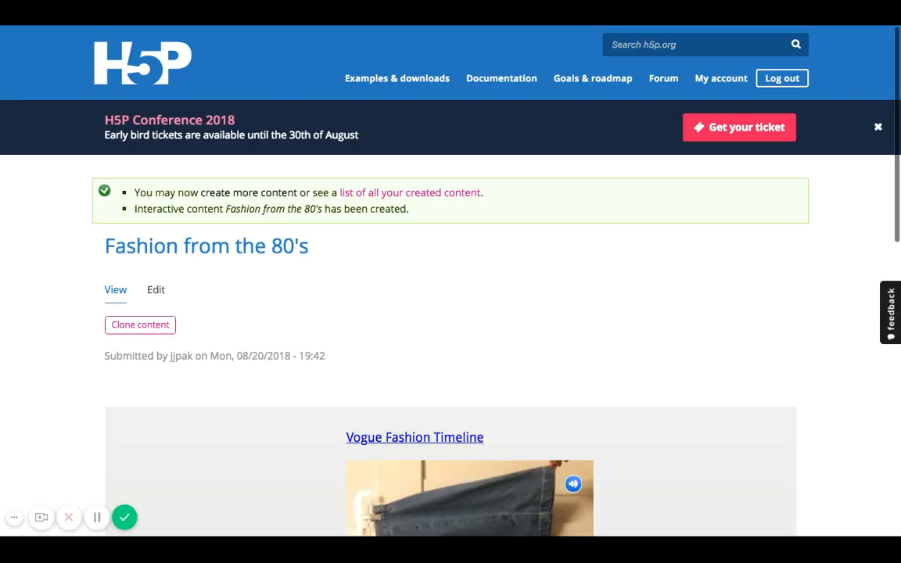
# Advance the saved presentation from slide 1 to slide 3 of 3.
pyautogui.scroll(-3)
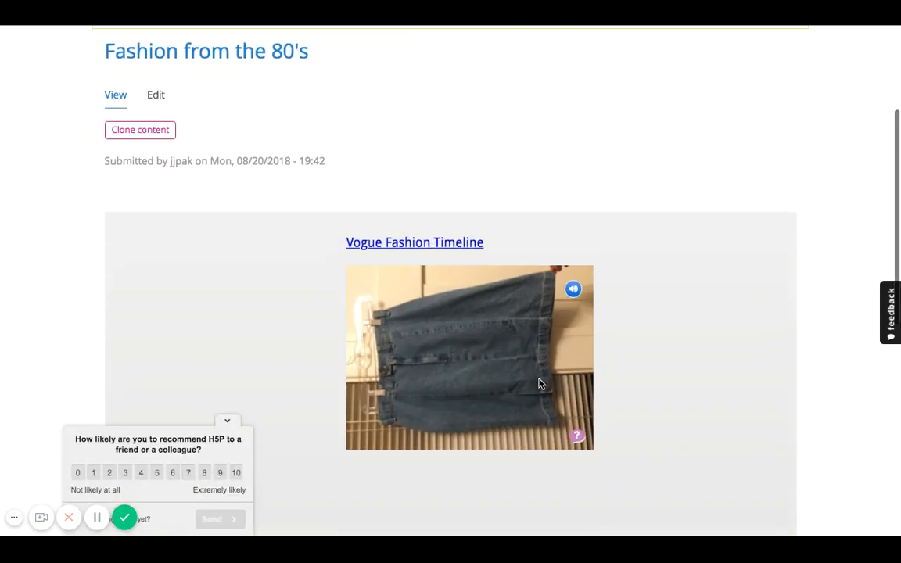
pyautogui.scroll(-3)
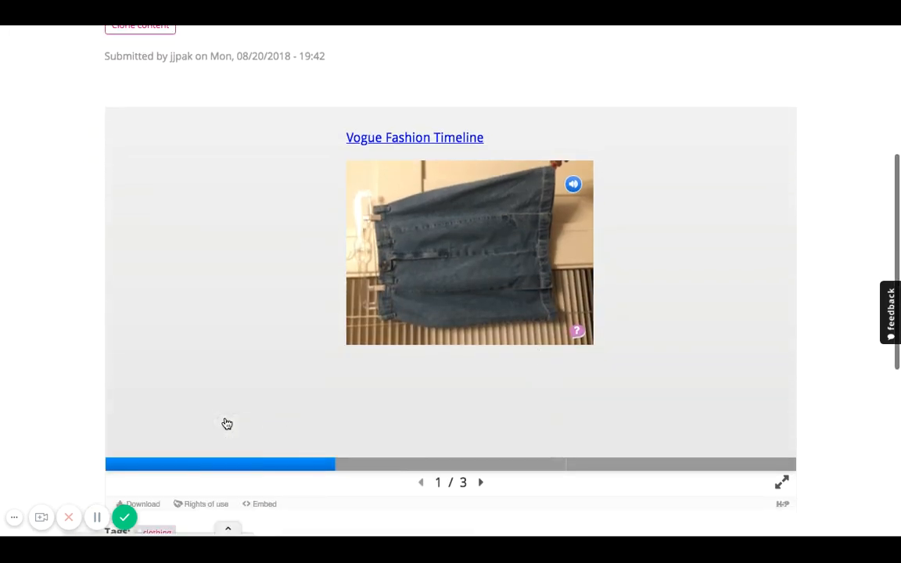
pyautogui.click(481, 482)
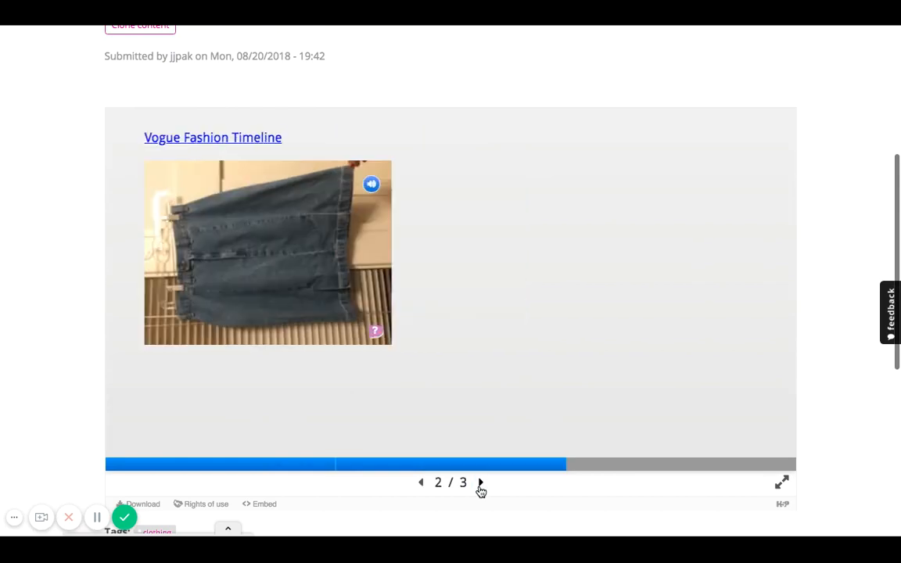
pyautogui.click(481, 482)
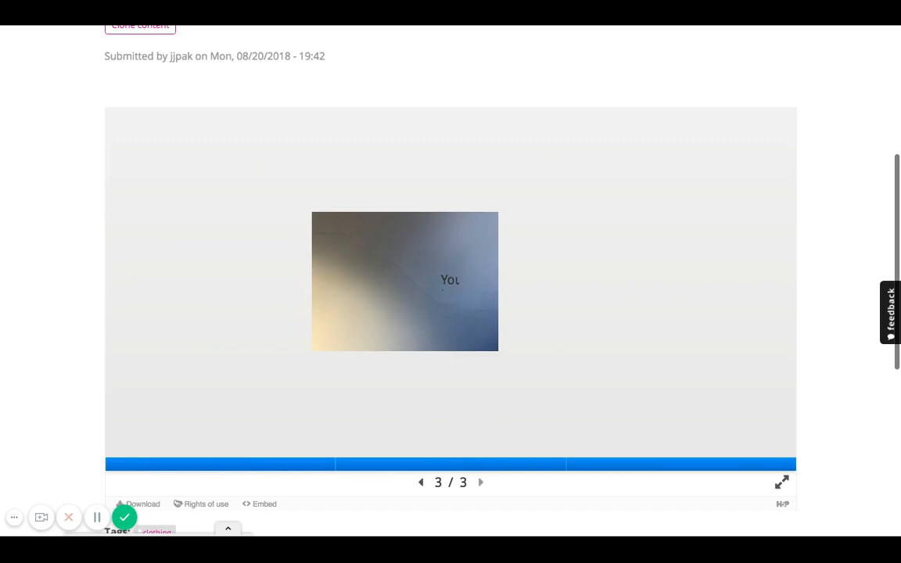
pyautogui.scroll(-3)
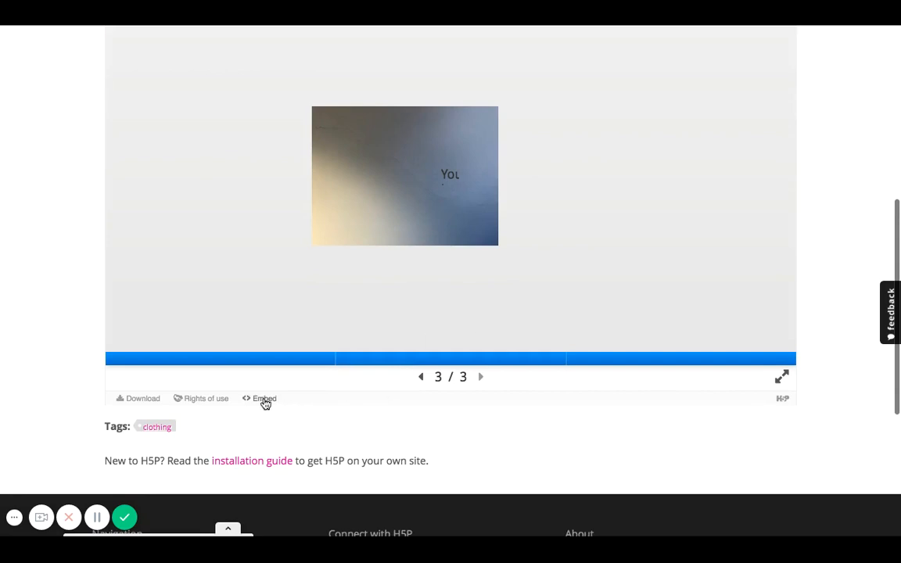
pyautogui.click(264, 399)
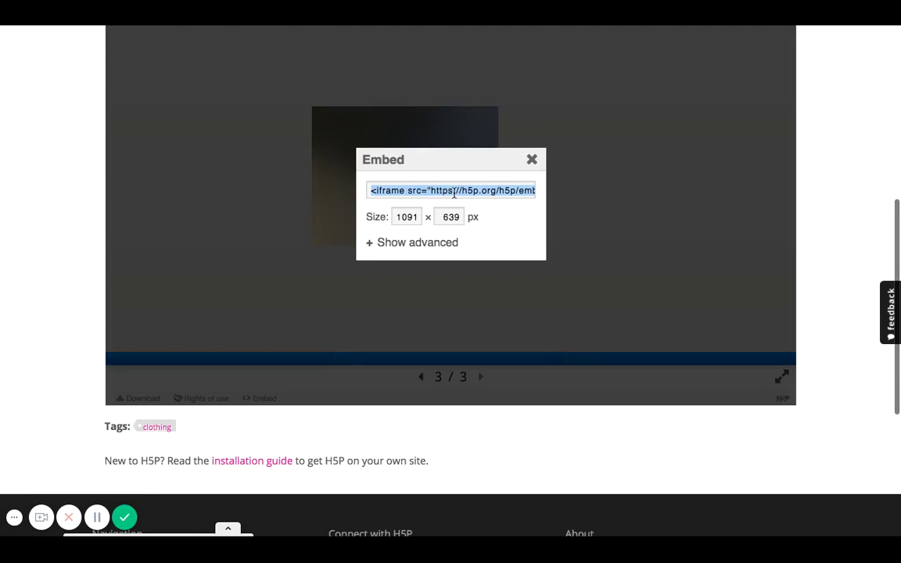
pyautogui.click(532, 159)
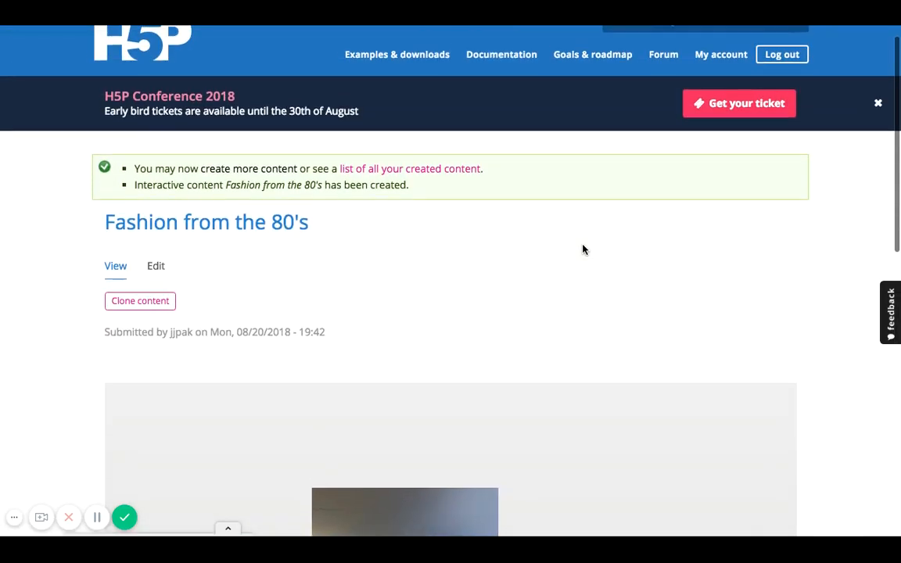
pyautogui.scroll(-3)
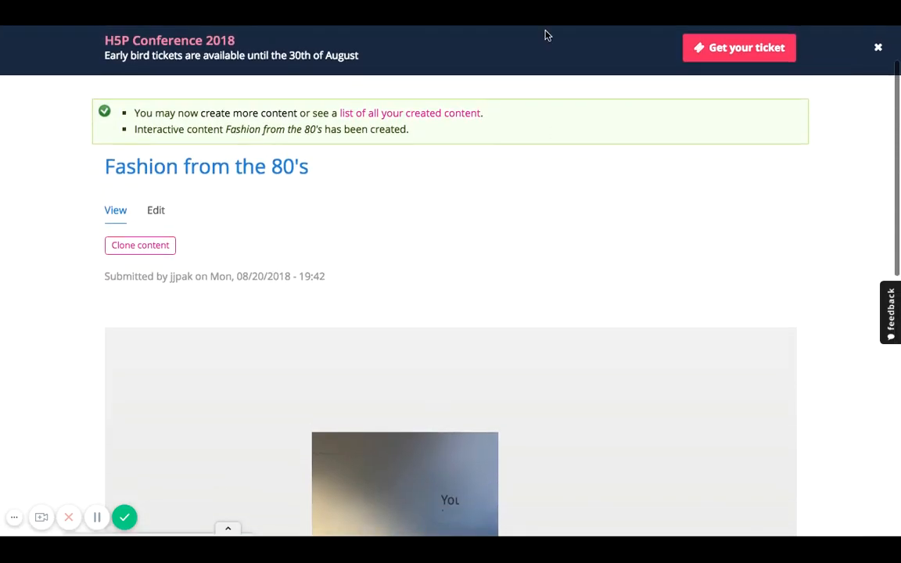
pyautogui.moveTo(126, 518)
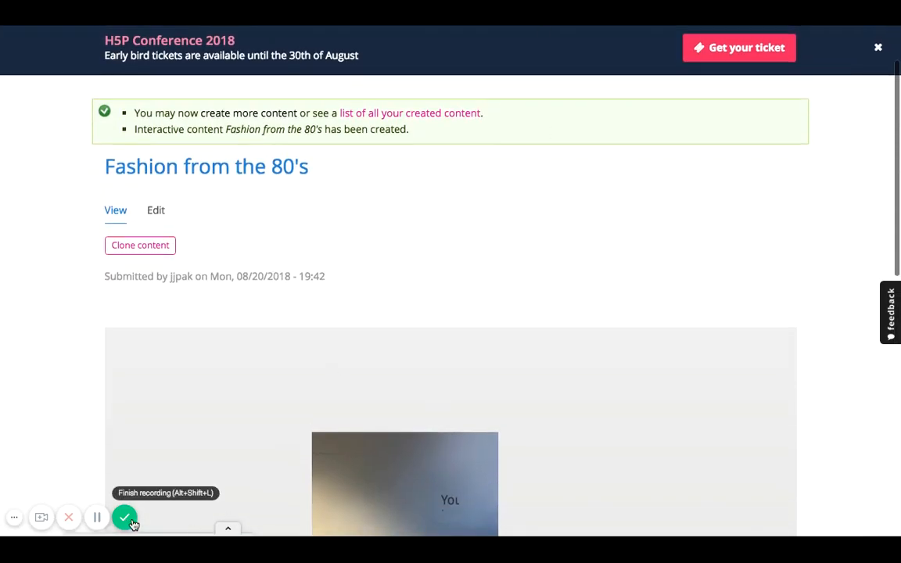